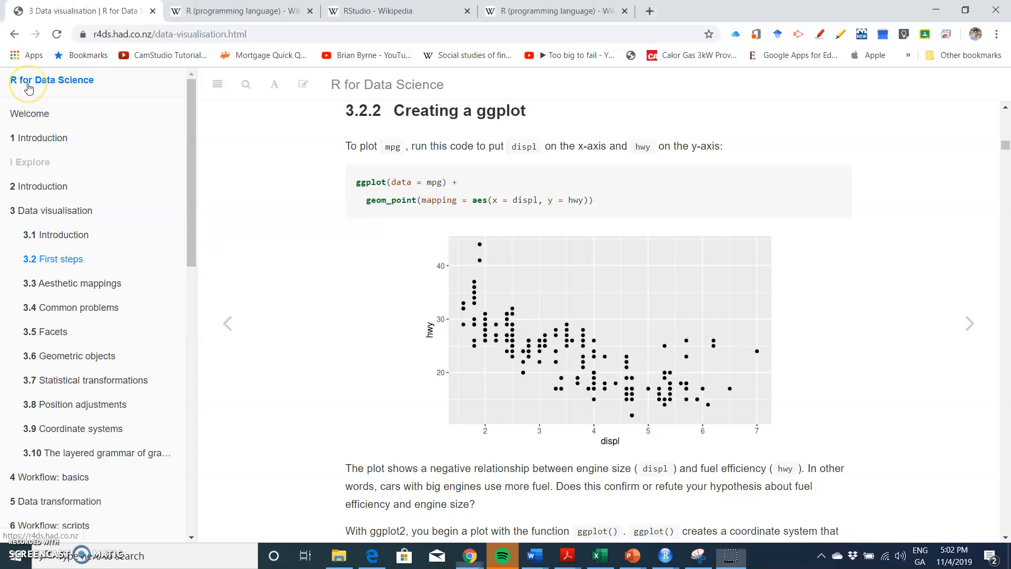
# Step: Return to the R for Data Science Welcome page and scroll down it
pyautogui.click(51, 79)
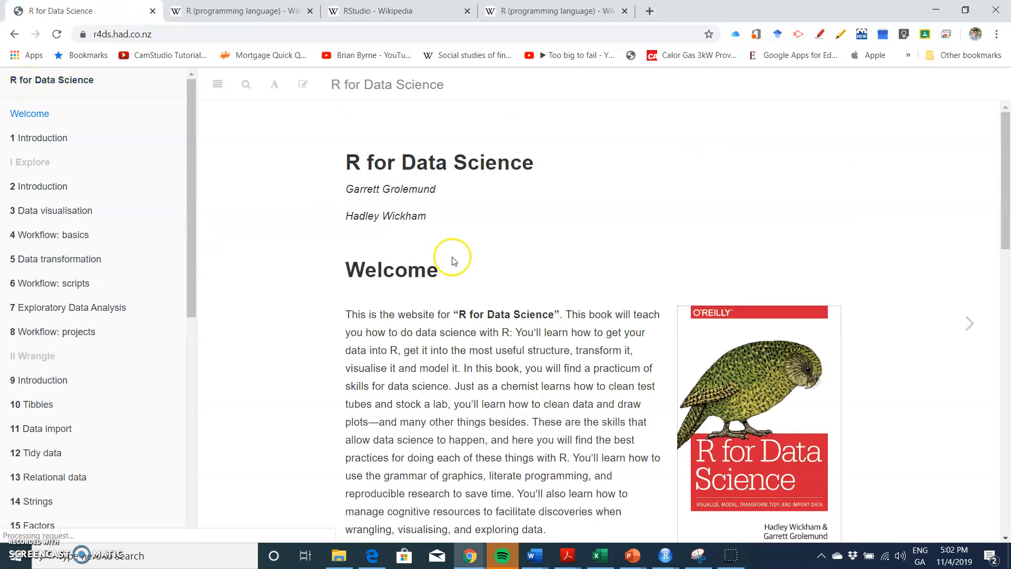
pyautogui.moveTo(543, 310)
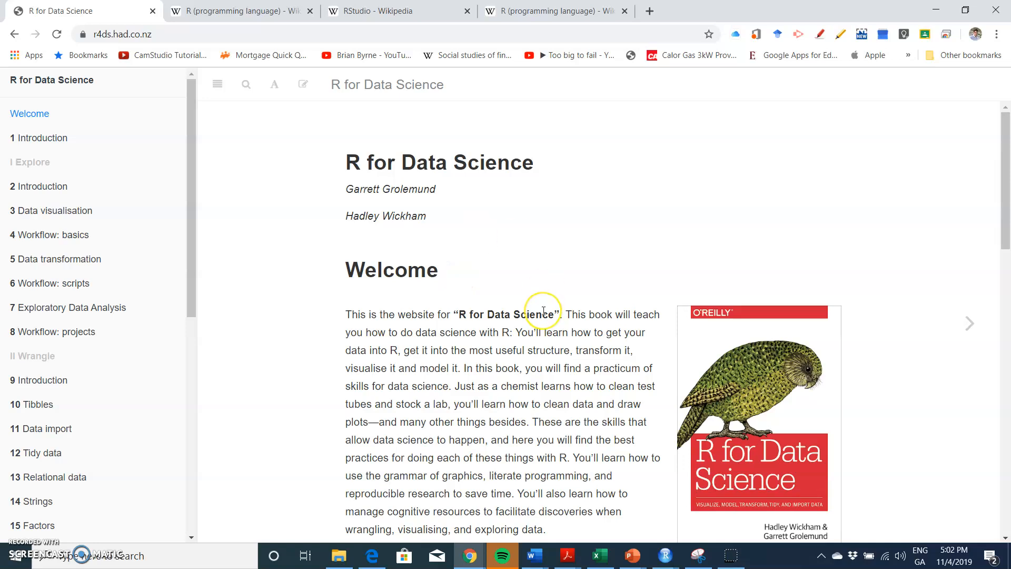
pyautogui.scroll(-3)
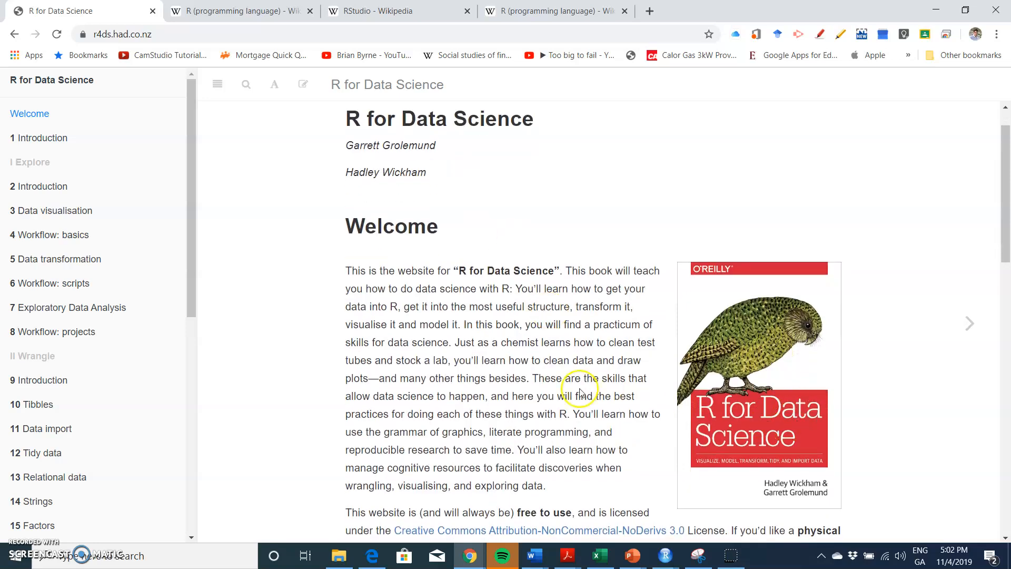
pyautogui.scroll(-3)
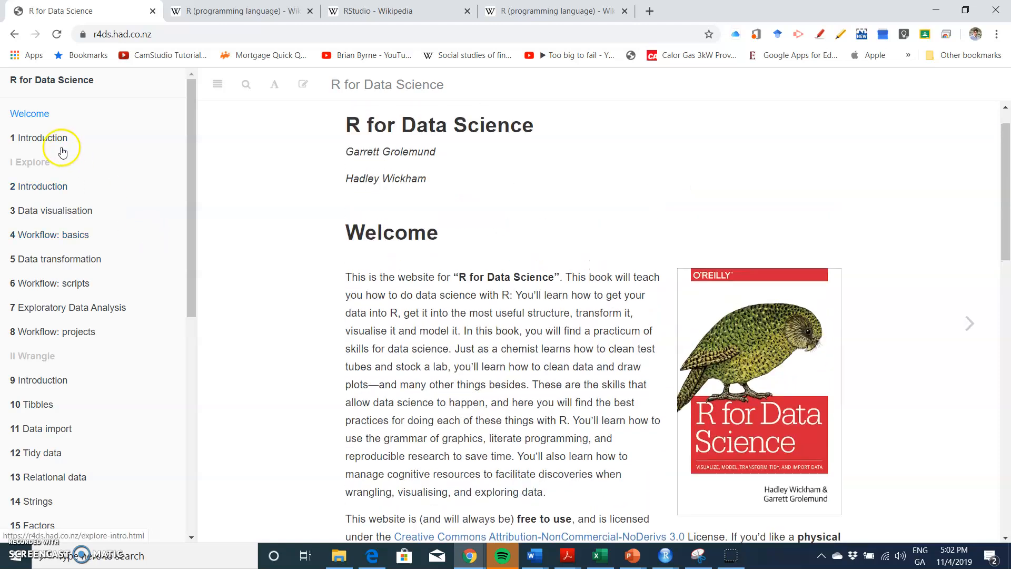
# Step: Open chapter 1 Introduction and scroll to its data science workflow diagram
pyautogui.click(41, 137)
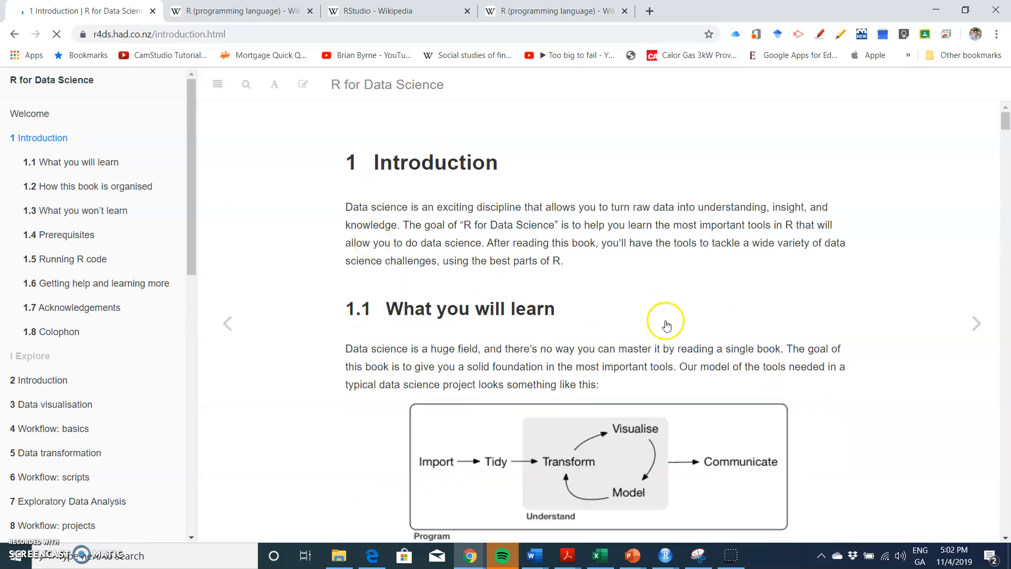
pyautogui.scroll(-3)
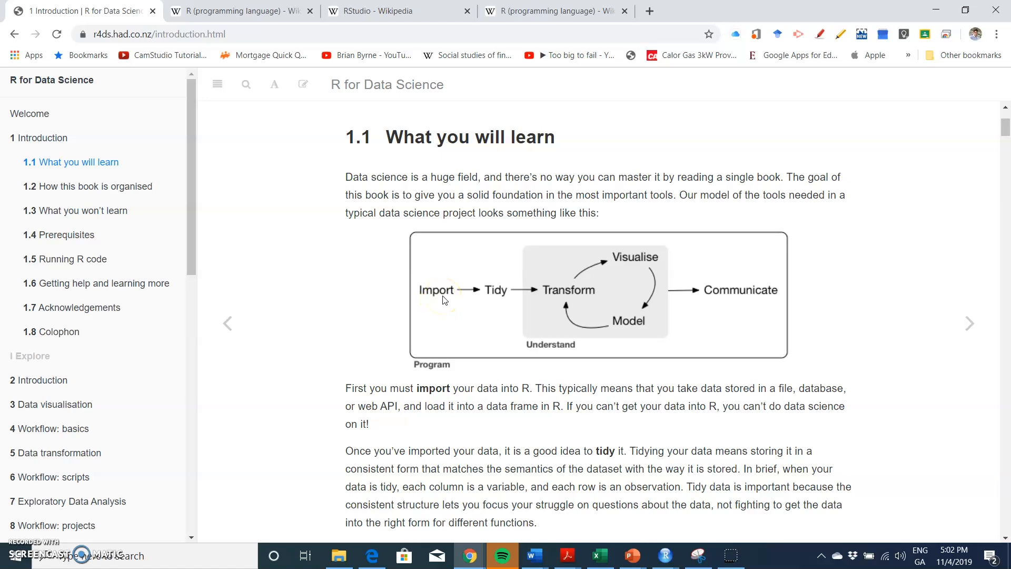
pyautogui.moveTo(491, 299)
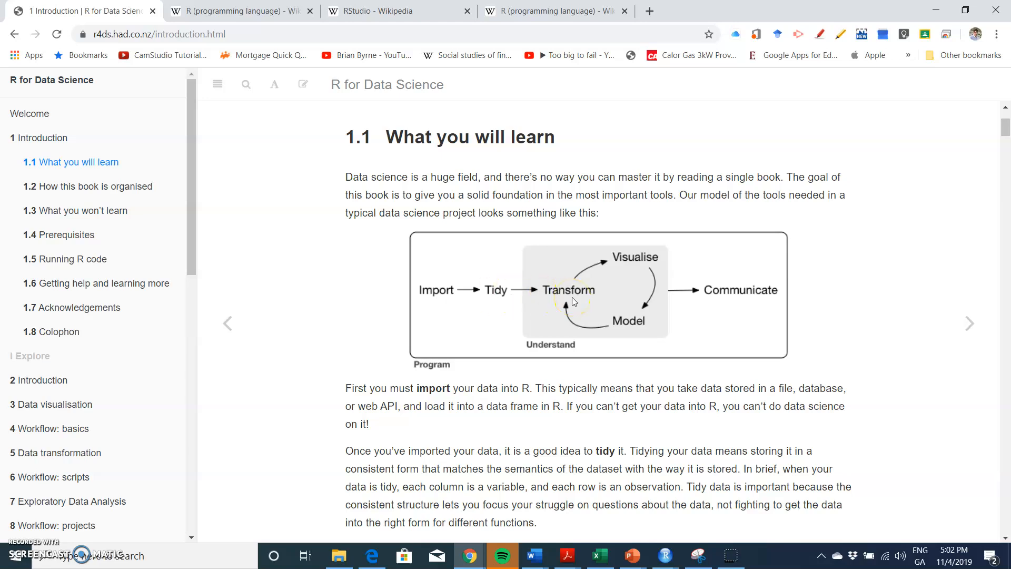
pyautogui.moveTo(649, 273)
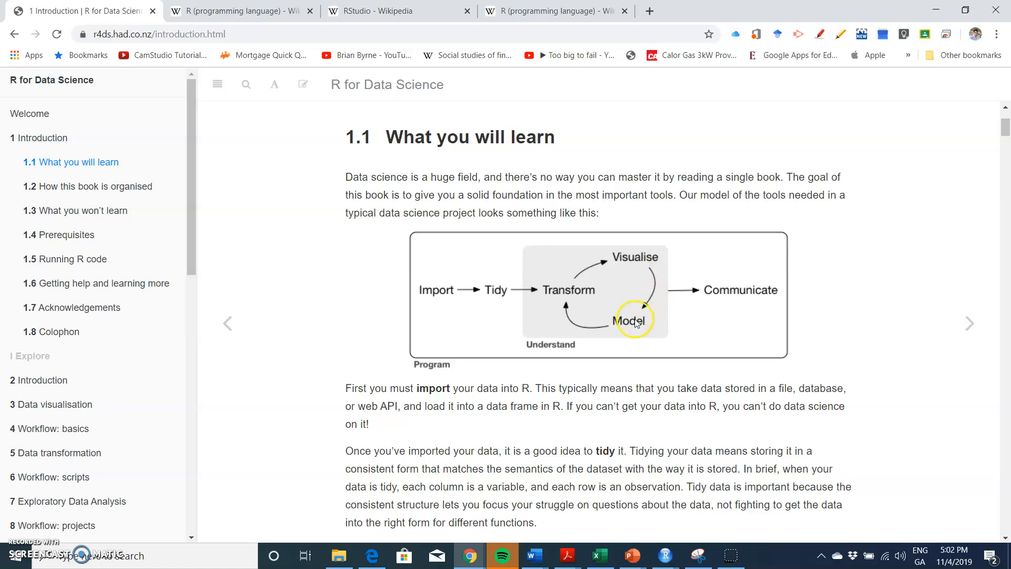
pyautogui.moveTo(570, 295)
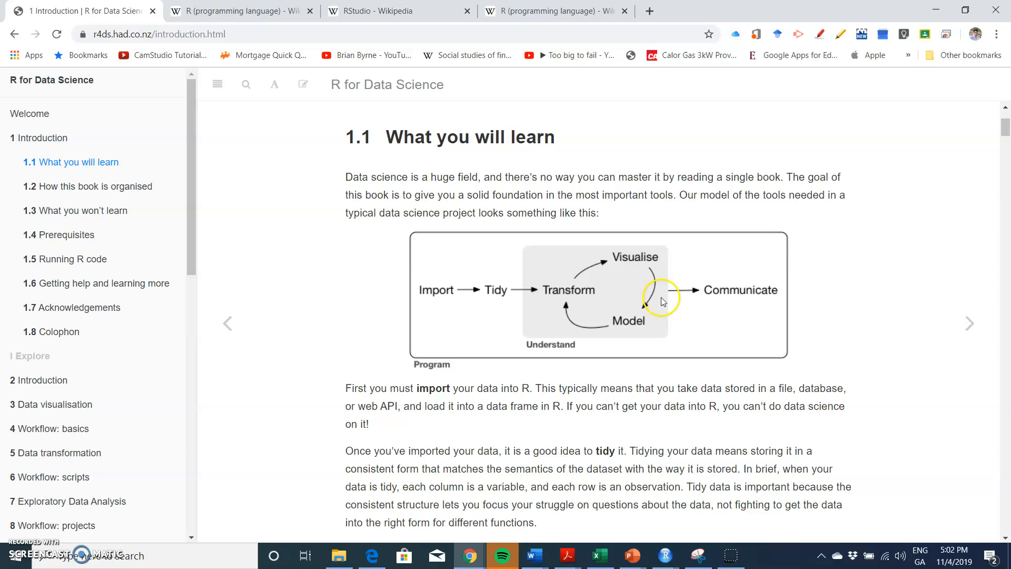
pyautogui.moveTo(559, 356)
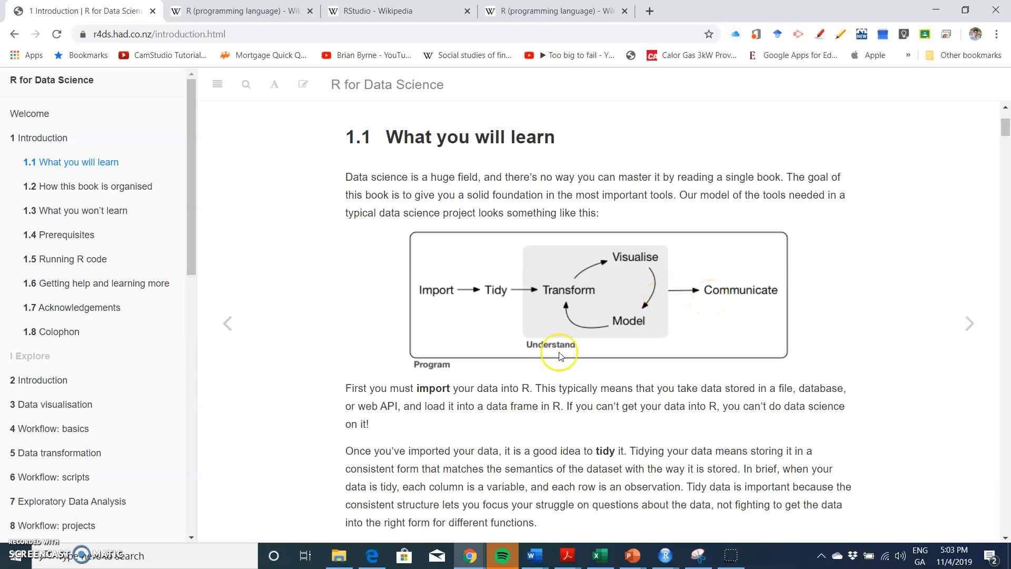
pyautogui.moveTo(693, 300)
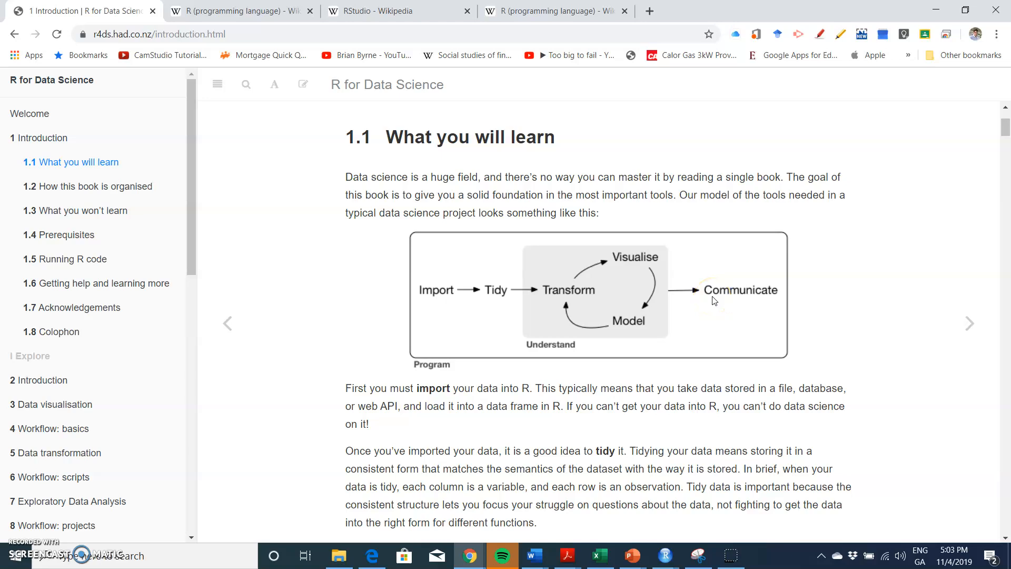
pyautogui.moveTo(196, 248)
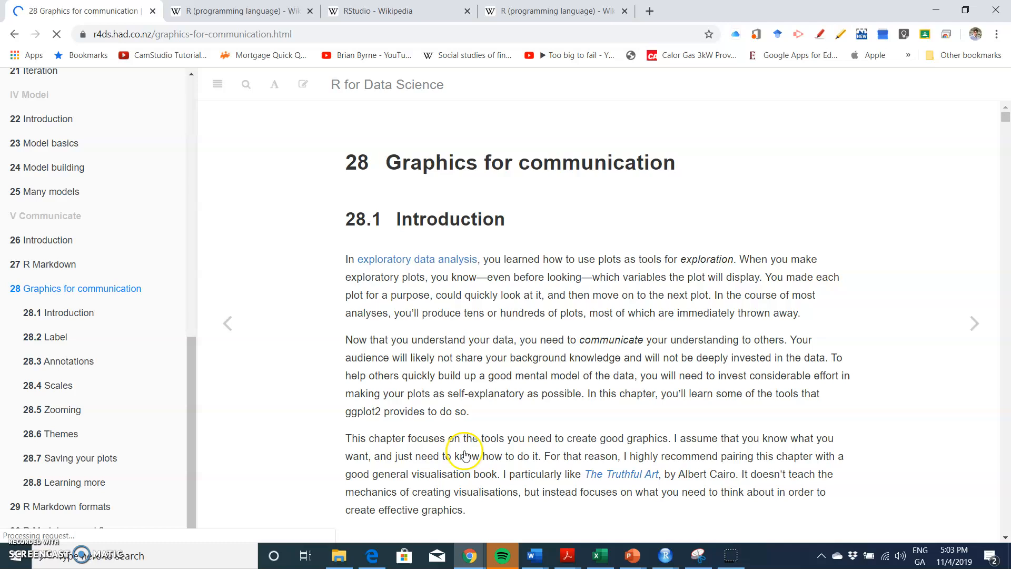
# Step: Scroll chapter 28 down to the scatterplot examples with car model labels
pyautogui.scroll(-3)
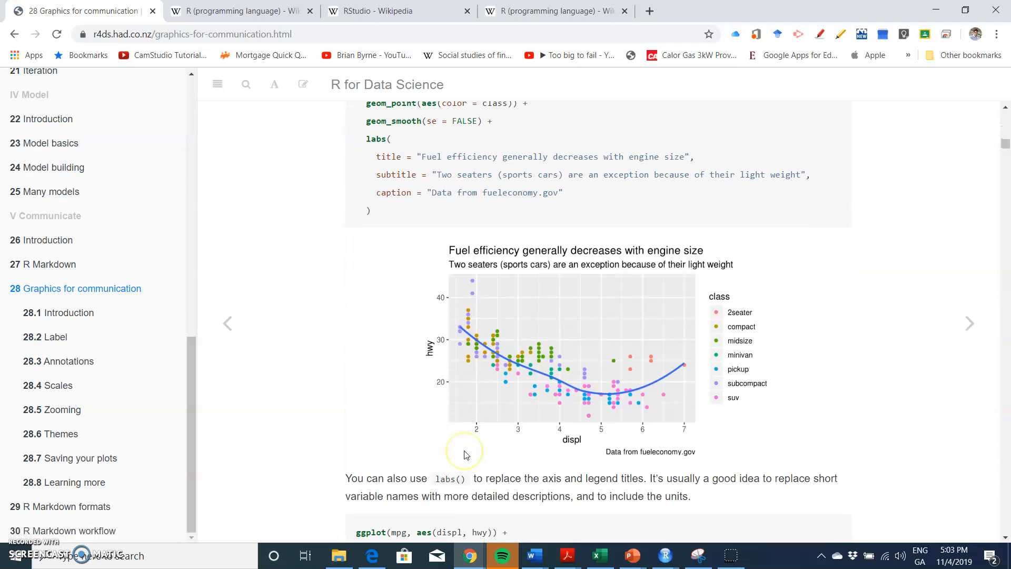
pyautogui.scroll(-3)
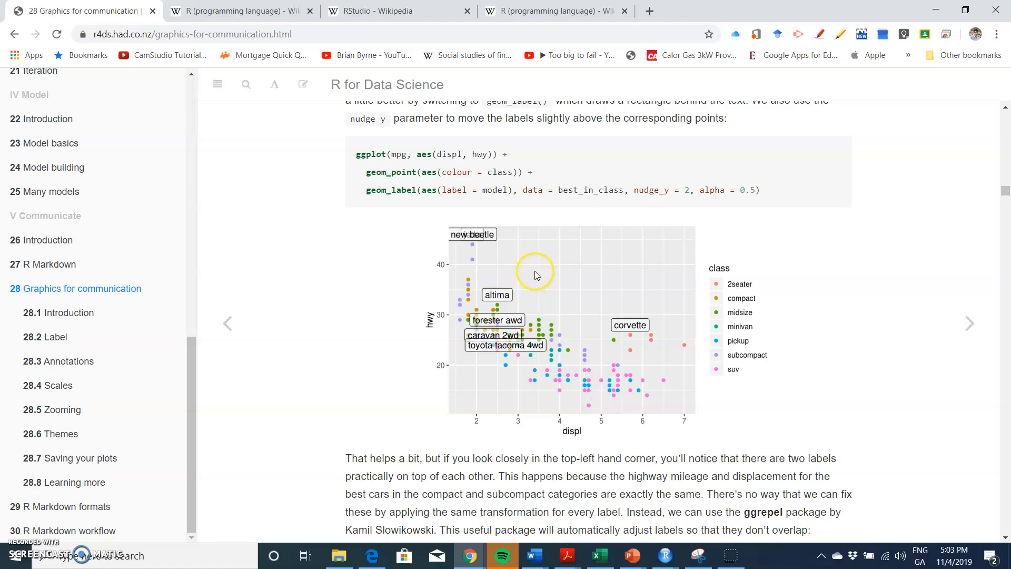
pyautogui.moveTo(547, 297)
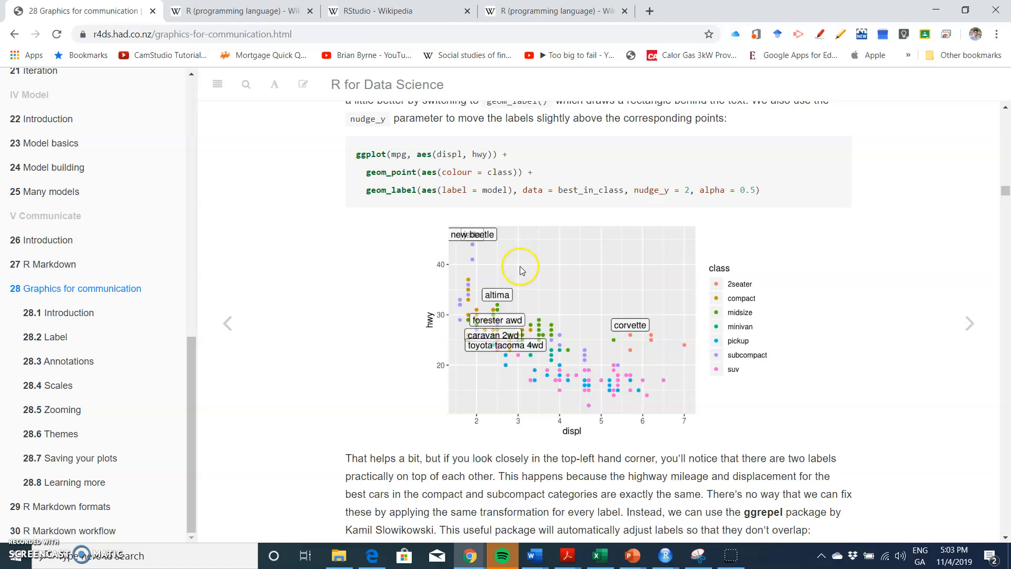
pyautogui.moveTo(454, 244)
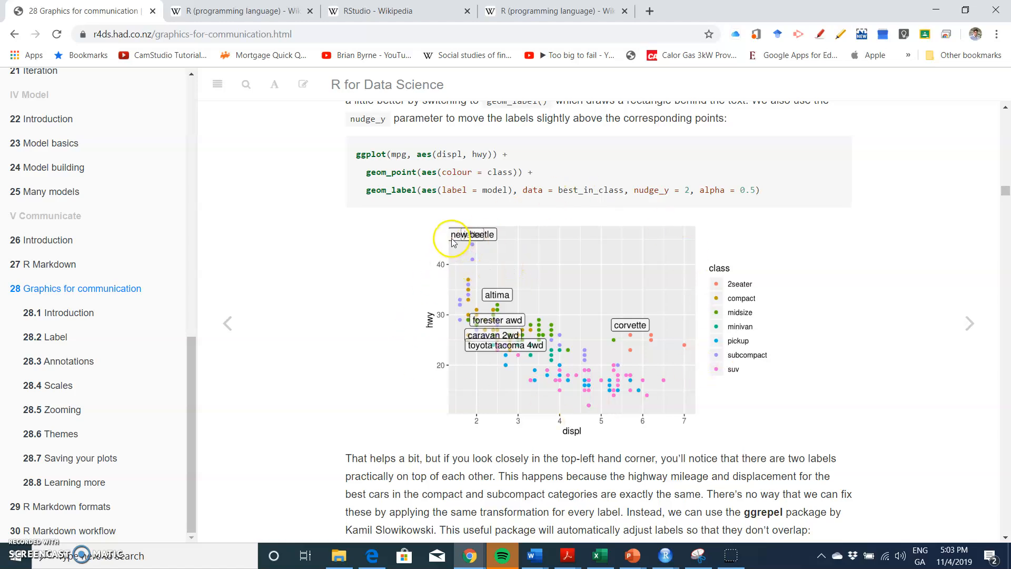
pyautogui.moveTo(310, 333)
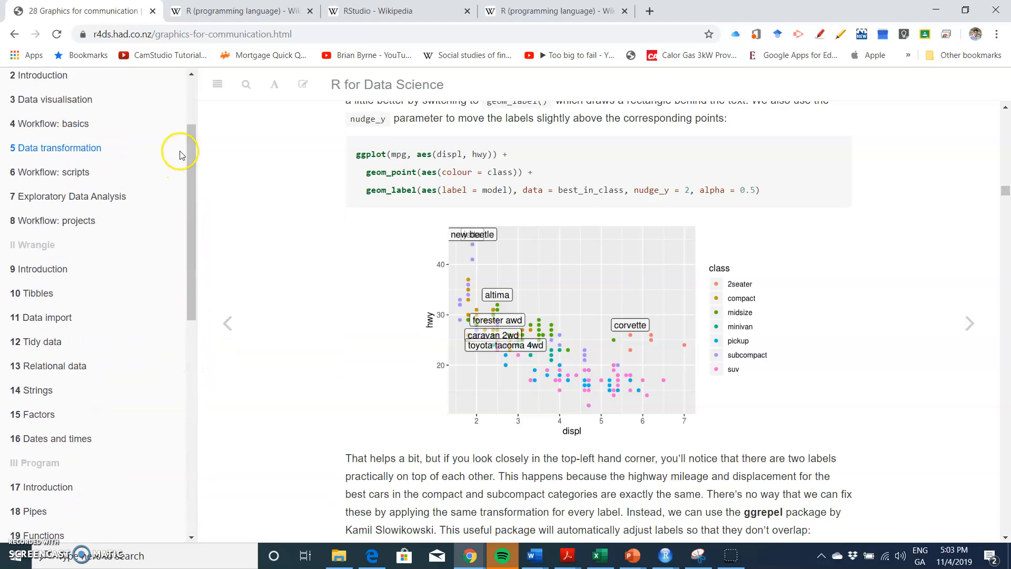
pyautogui.moveTo(53, 195)
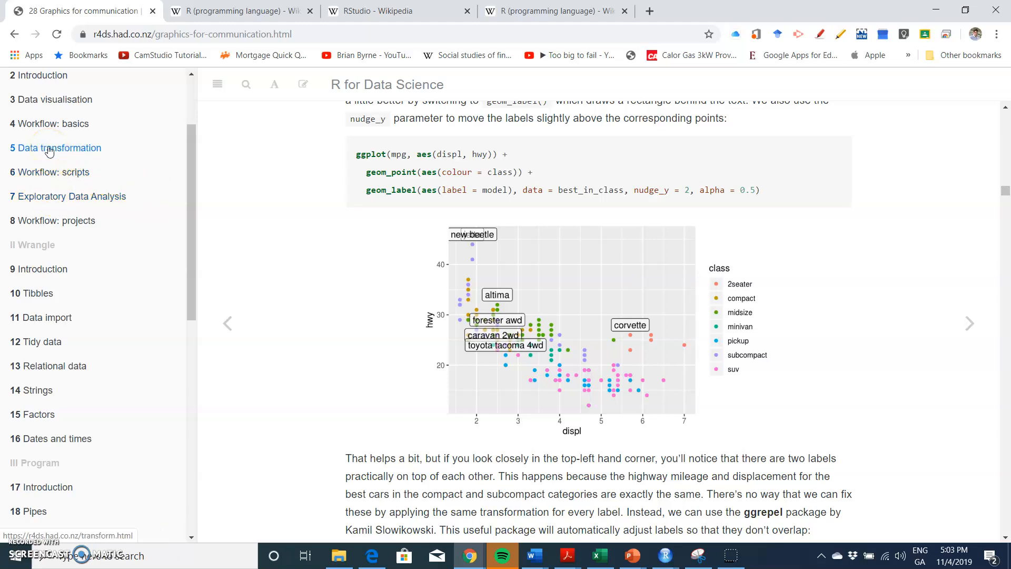
# Step: Open chapter 5 and read down to the January 1 and December 25 filter() examples
pyautogui.click(59, 147)
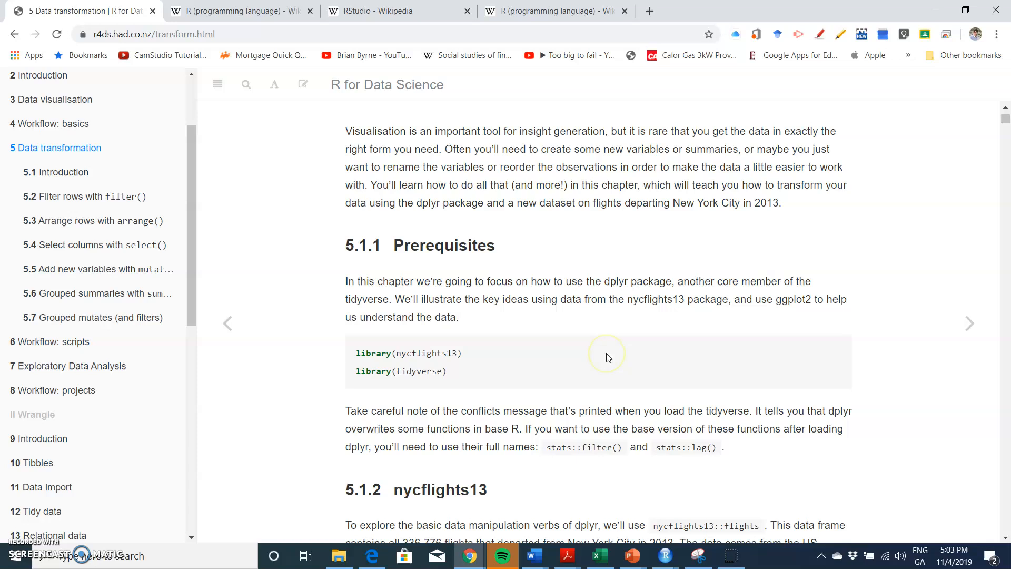
pyautogui.scroll(-3)
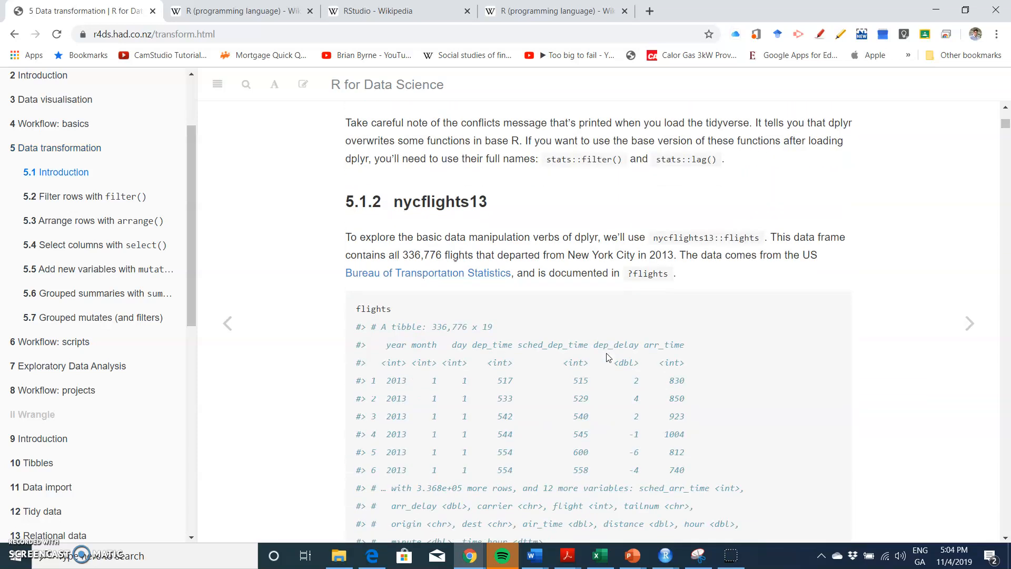
pyautogui.scroll(-3)
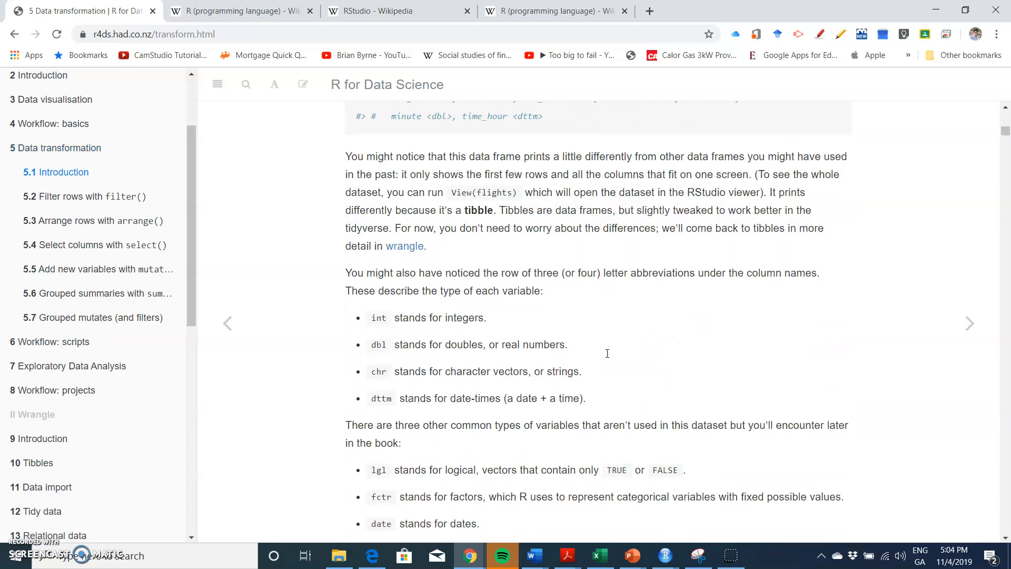
pyautogui.scroll(-3)
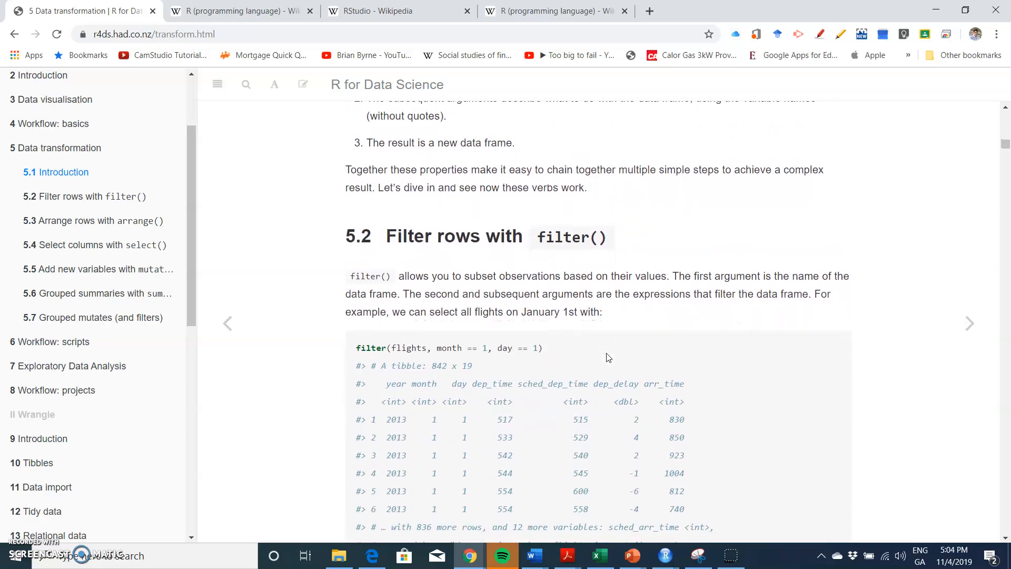
pyautogui.scroll(-3)
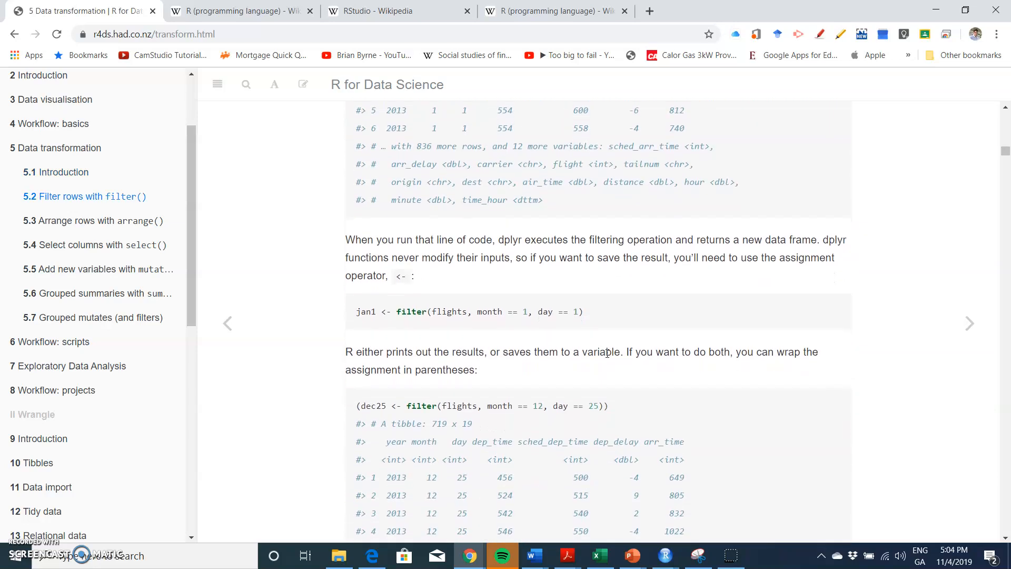
pyautogui.scroll(-3)
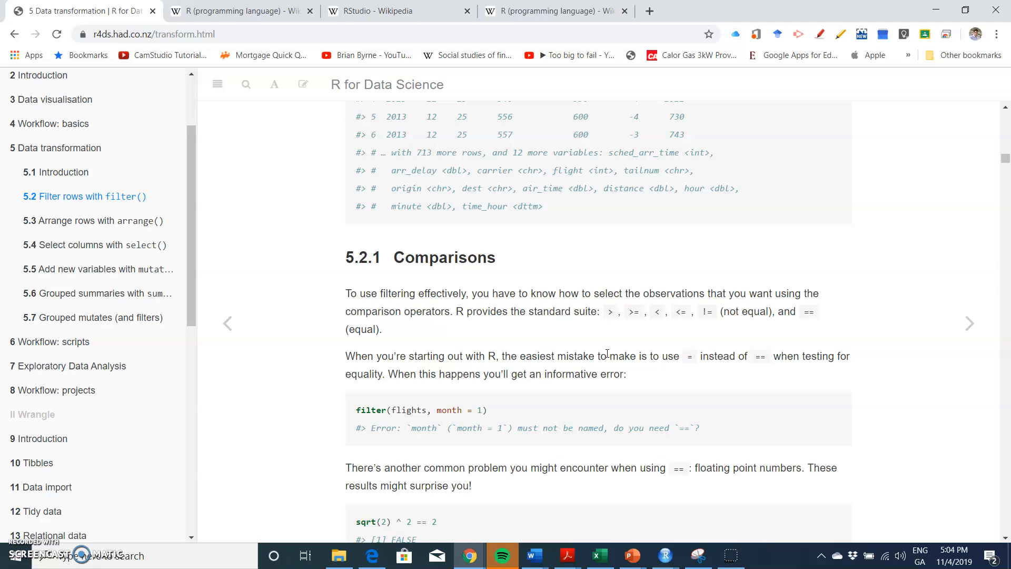
pyautogui.scroll(-3)
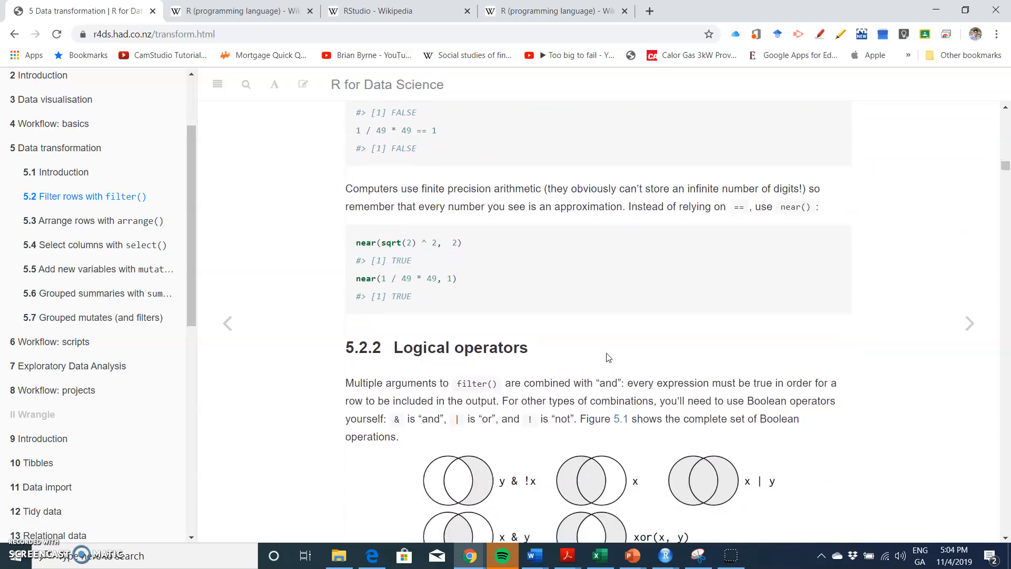
pyautogui.scroll(-3)
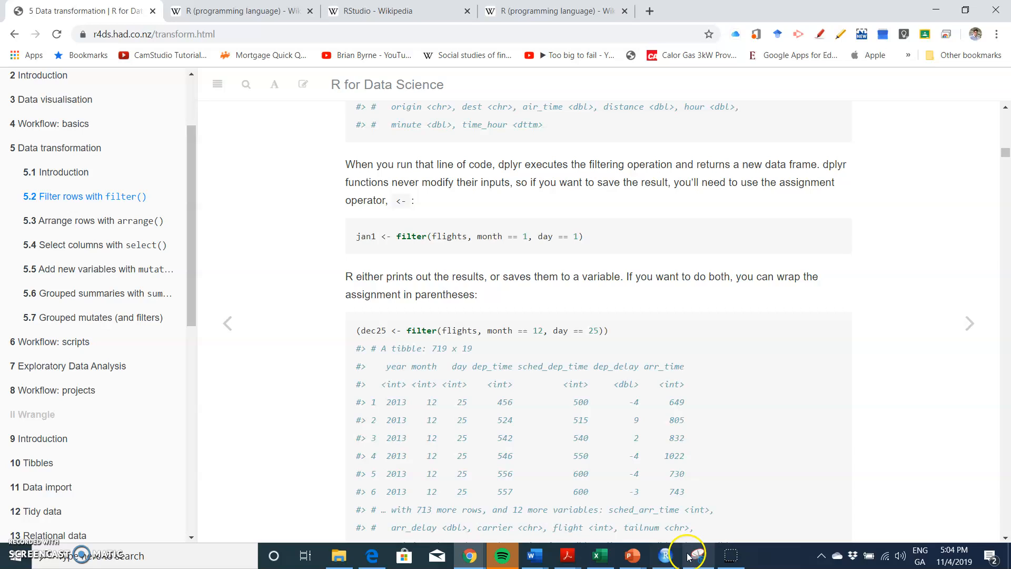
# Step: Switch to RStudio and create a new untitled R script
pyautogui.click(690, 555)
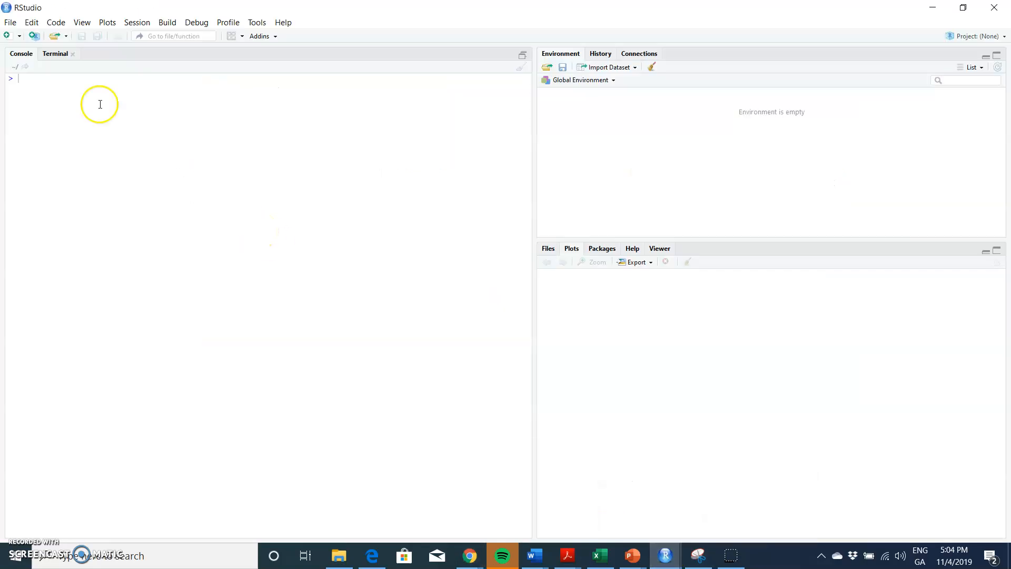
pyautogui.click(10, 22)
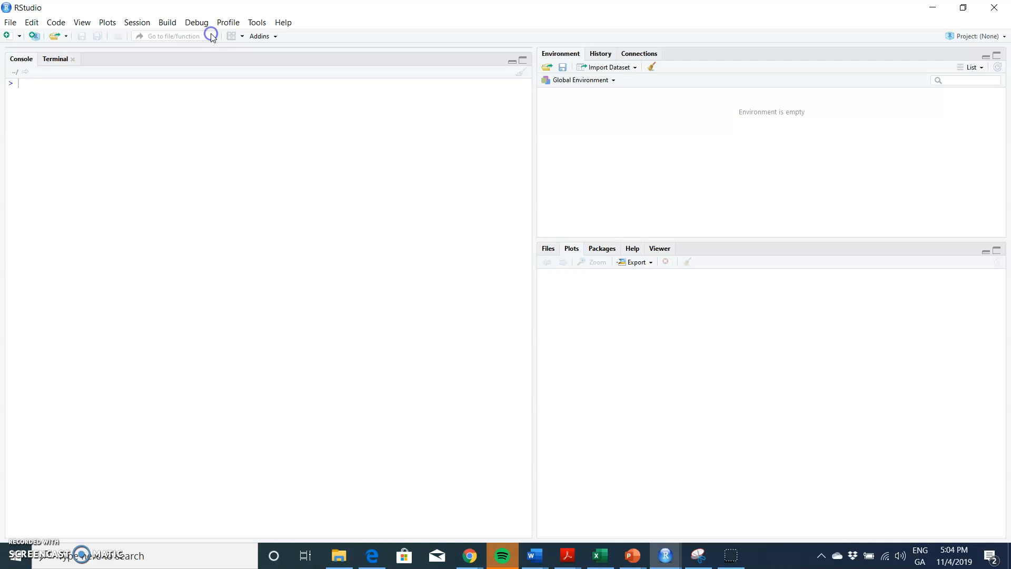
pyautogui.click(6, 35)
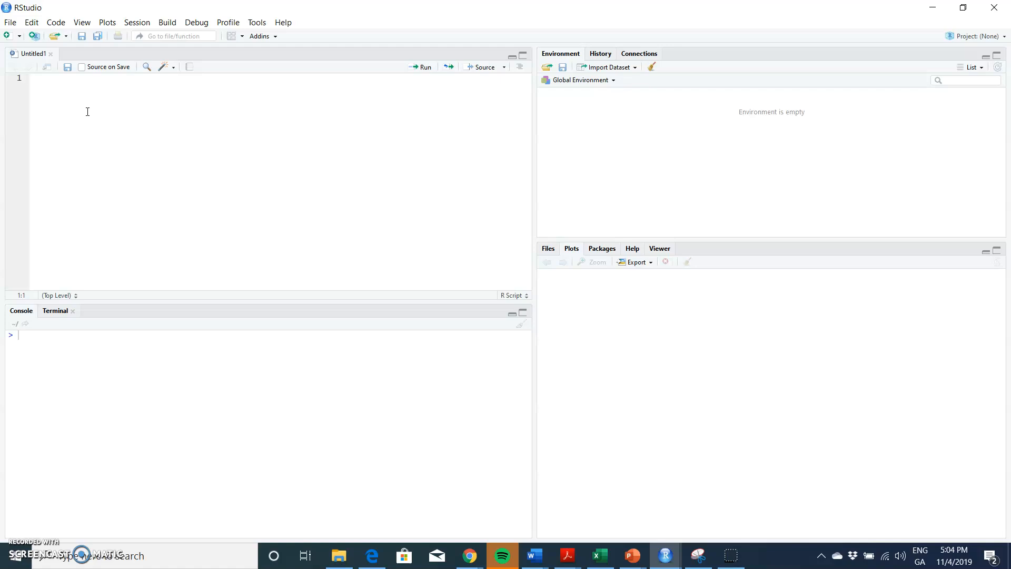
# Step: Paste the nycflights13 data transformation code into the script and scroll through it
pyautogui.rightClick(38, 83)
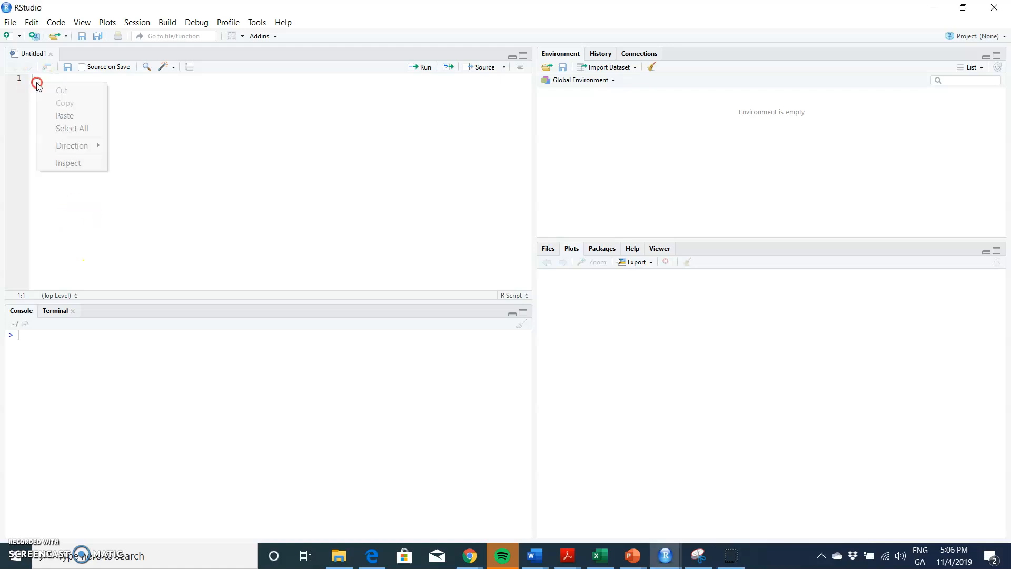
pyautogui.click(64, 116)
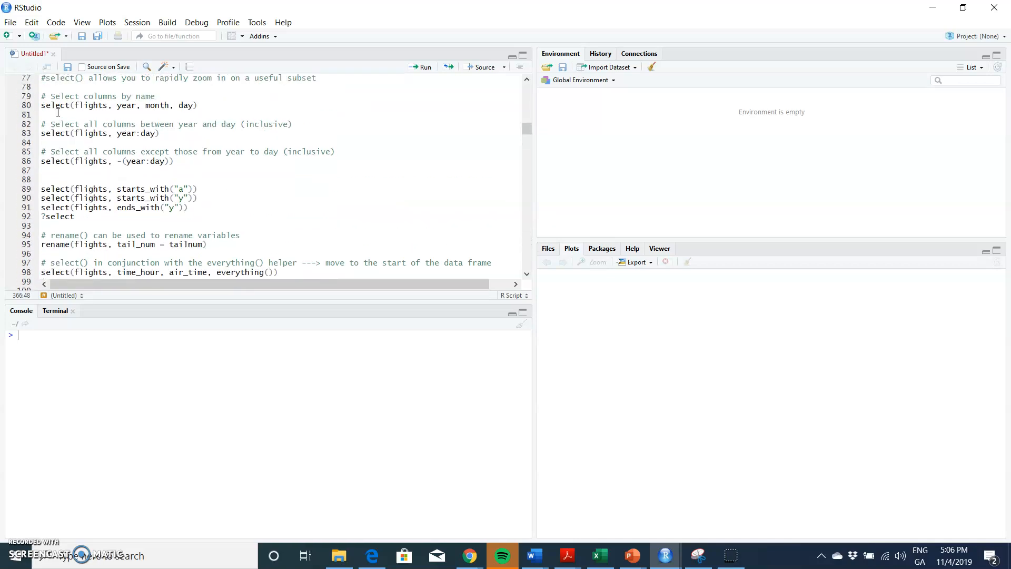
pyautogui.scroll(3)
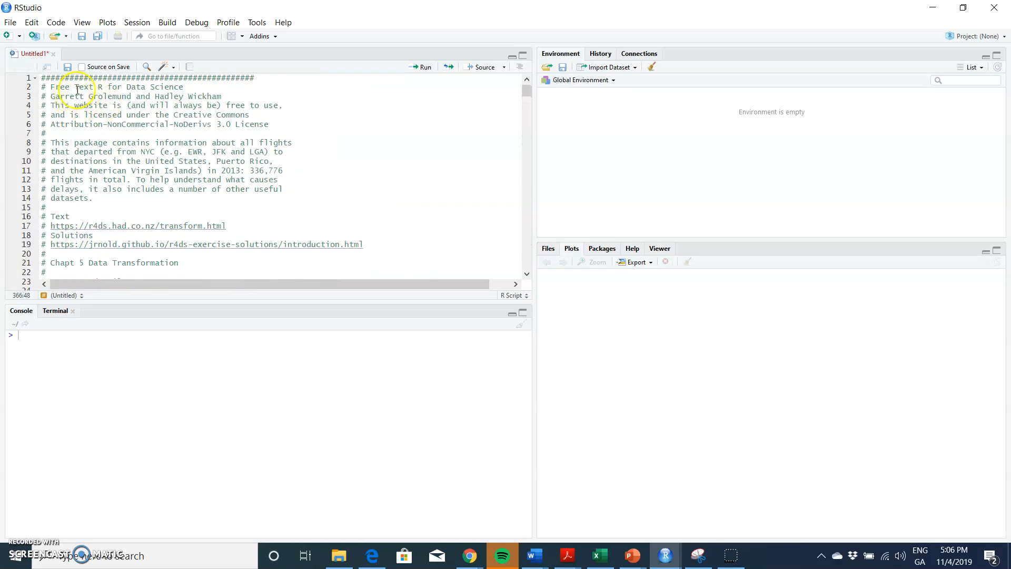
pyautogui.moveTo(226, 212)
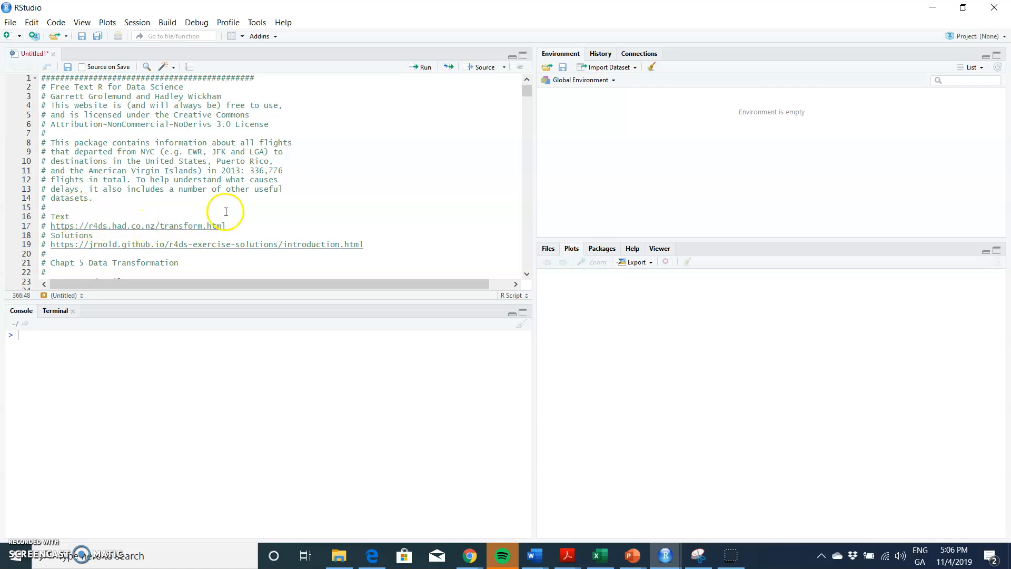
pyautogui.moveTo(118, 224)
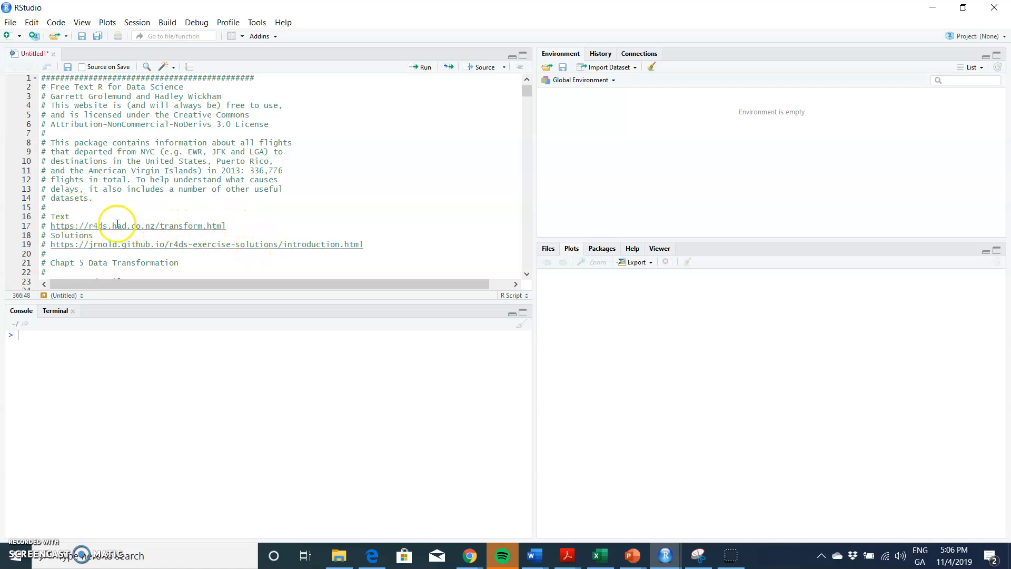
pyautogui.moveTo(135, 226)
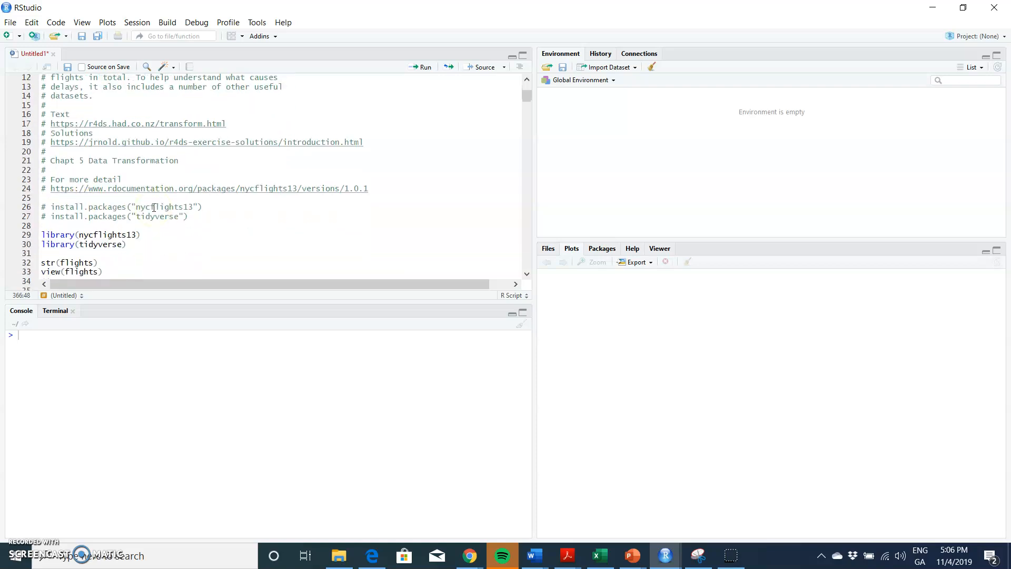
pyautogui.scroll(-3)
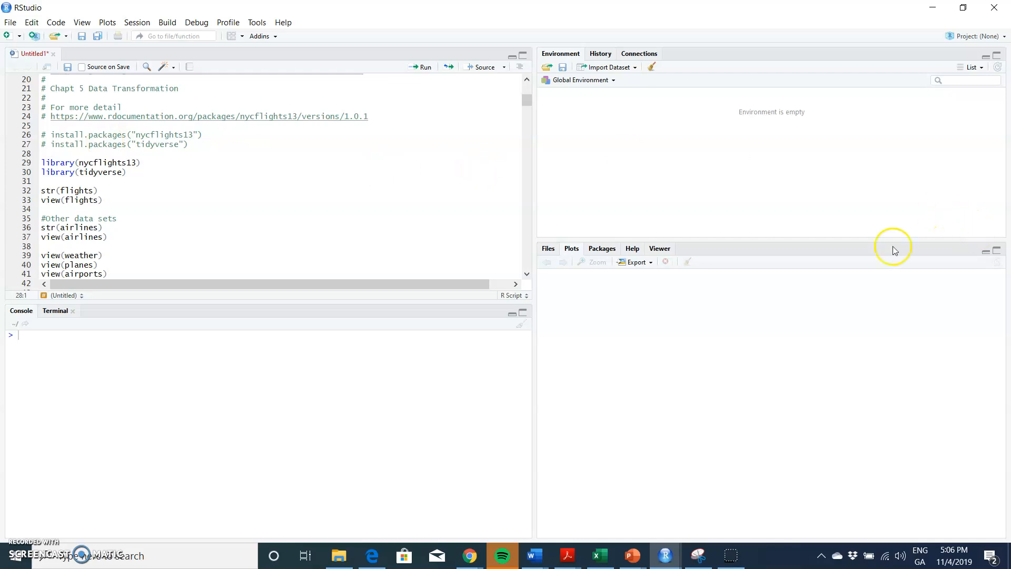
# Step: Filter the Packages list for nycflights13 and open its documentation index
pyautogui.click(601, 248)
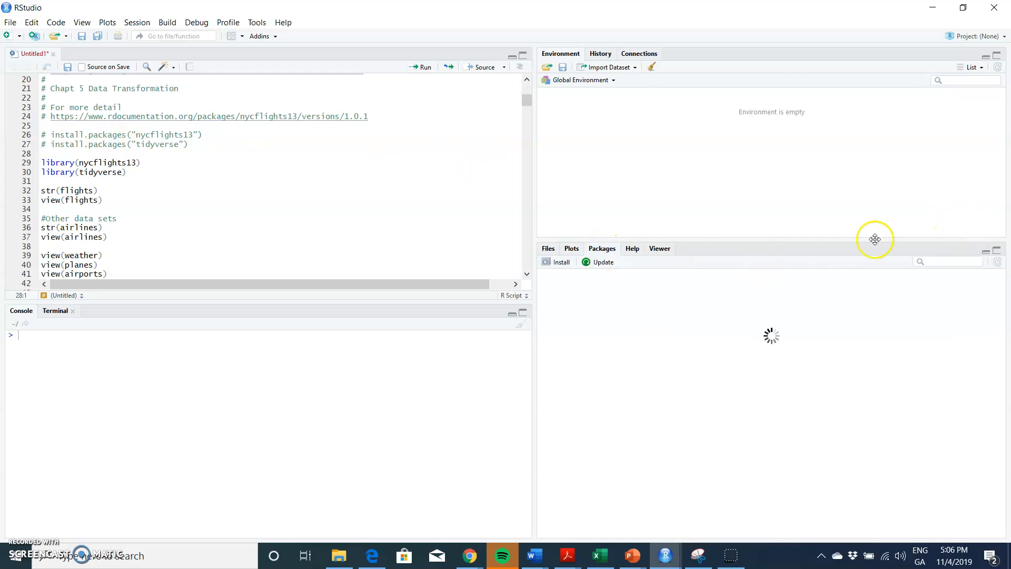
pyautogui.click(601, 248)
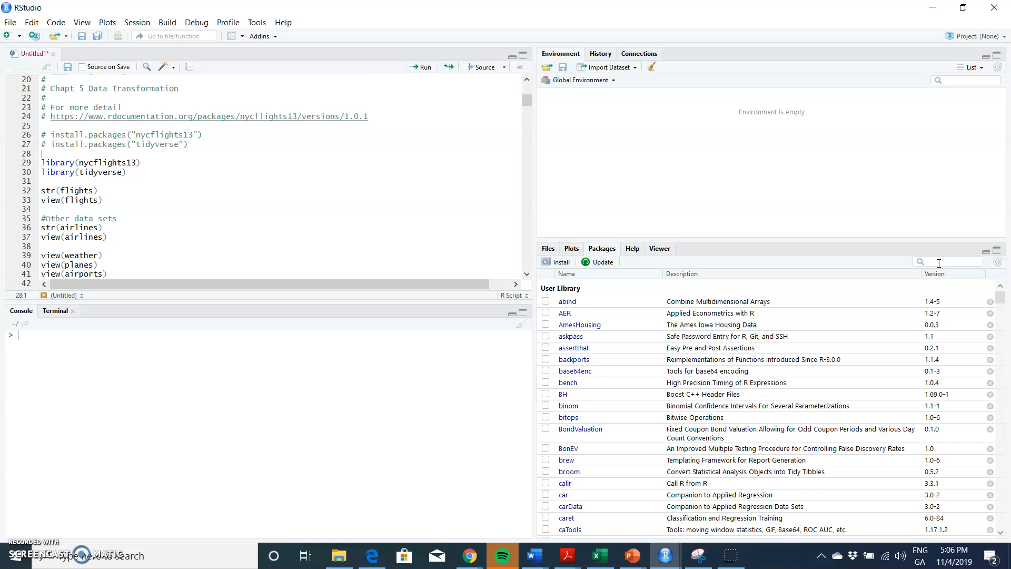
pyautogui.write('r')
pyautogui.write('nycfli')
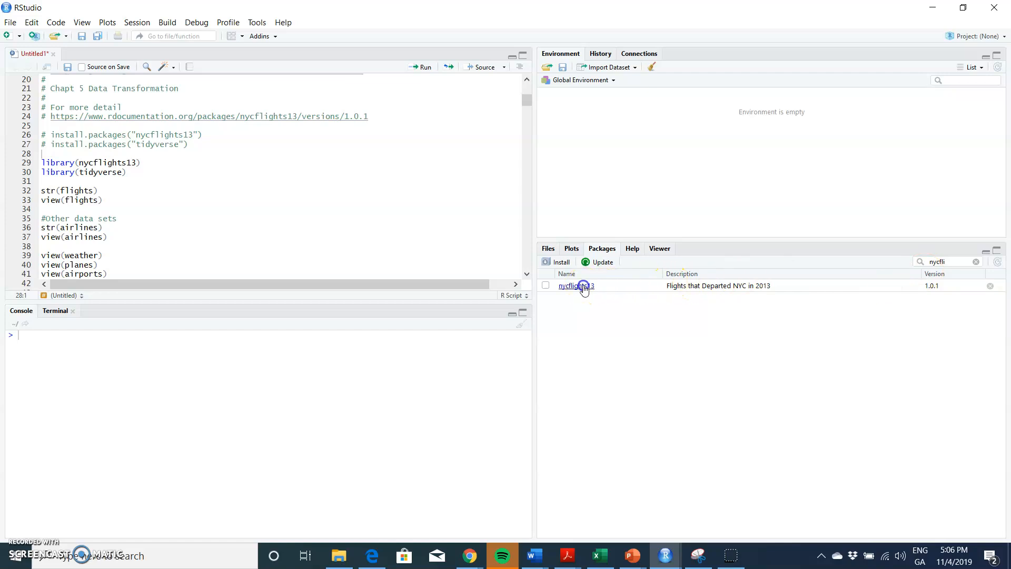
pyautogui.click(574, 285)
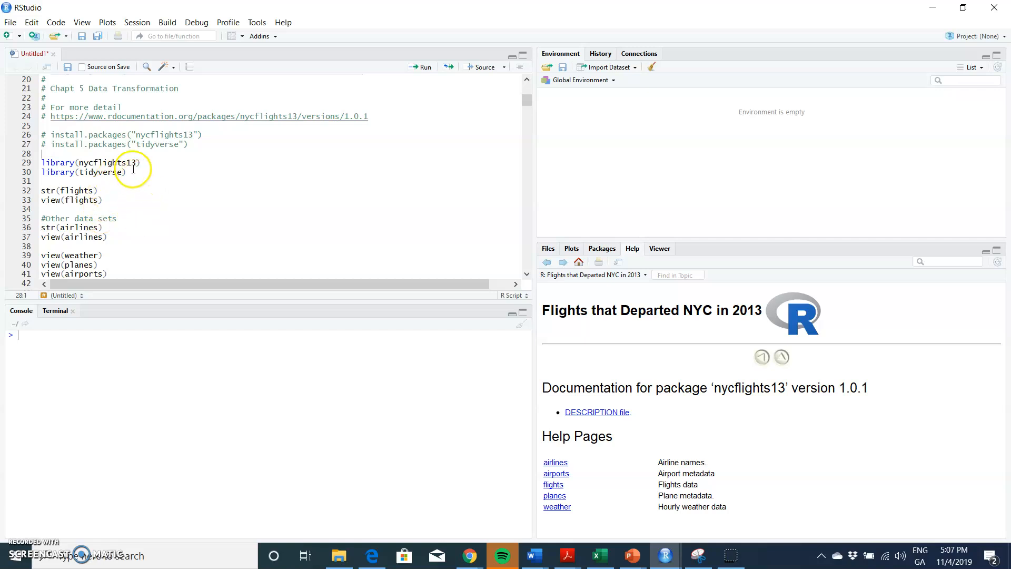
pyautogui.moveTo(414, 219)
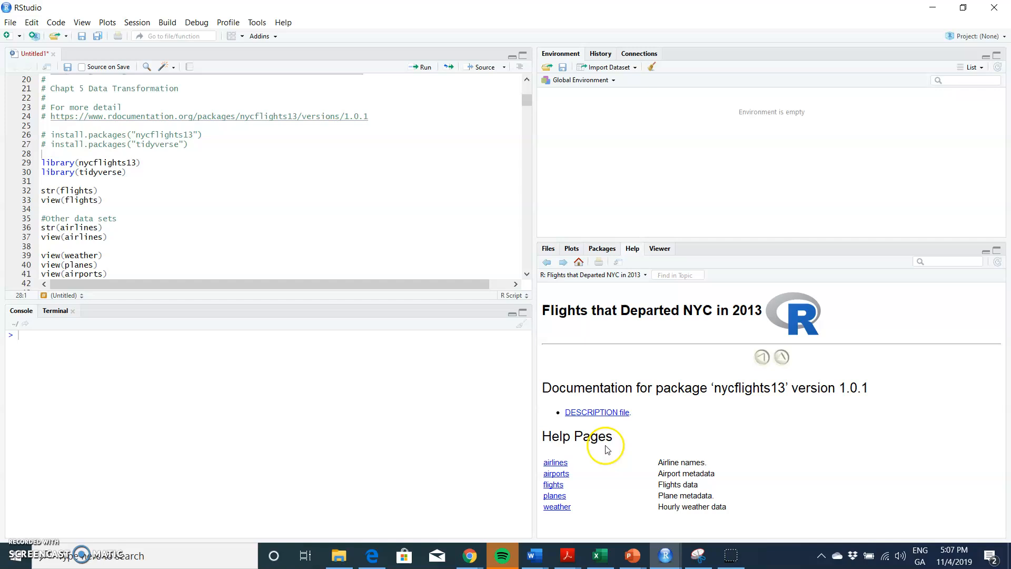
pyautogui.moveTo(593, 460)
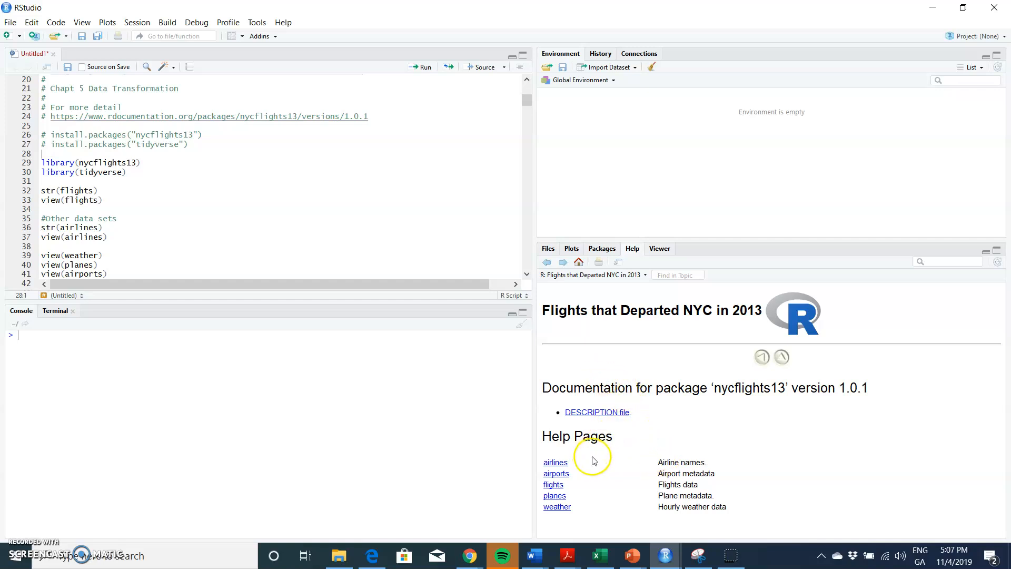
pyautogui.moveTo(587, 327)
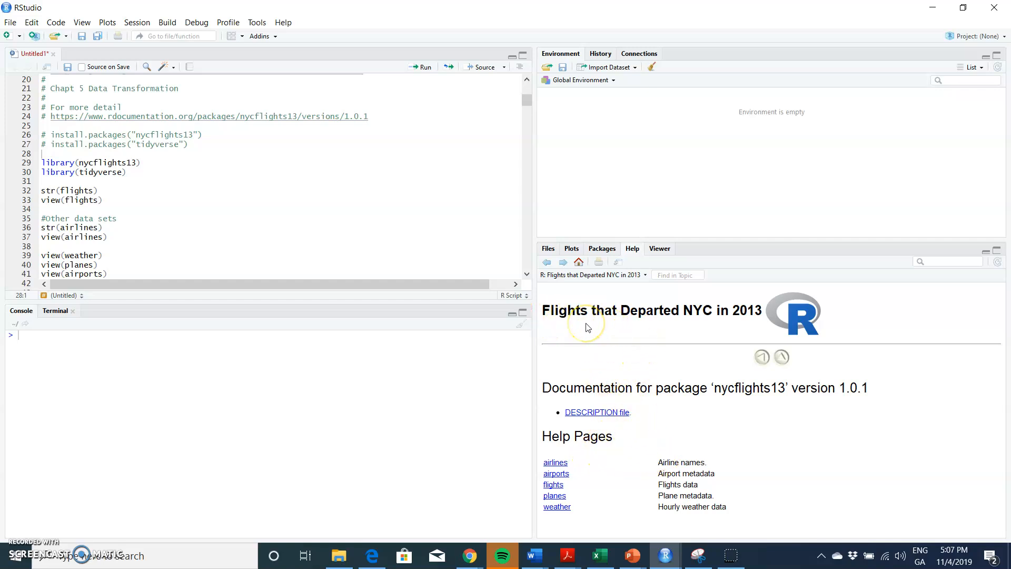
pyautogui.moveTo(732, 308)
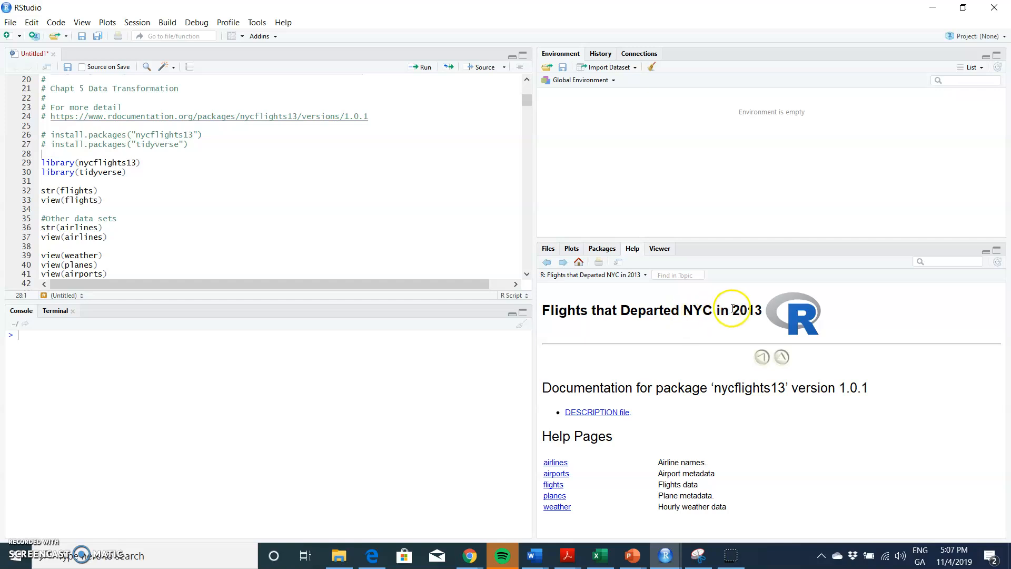
pyautogui.moveTo(639, 405)
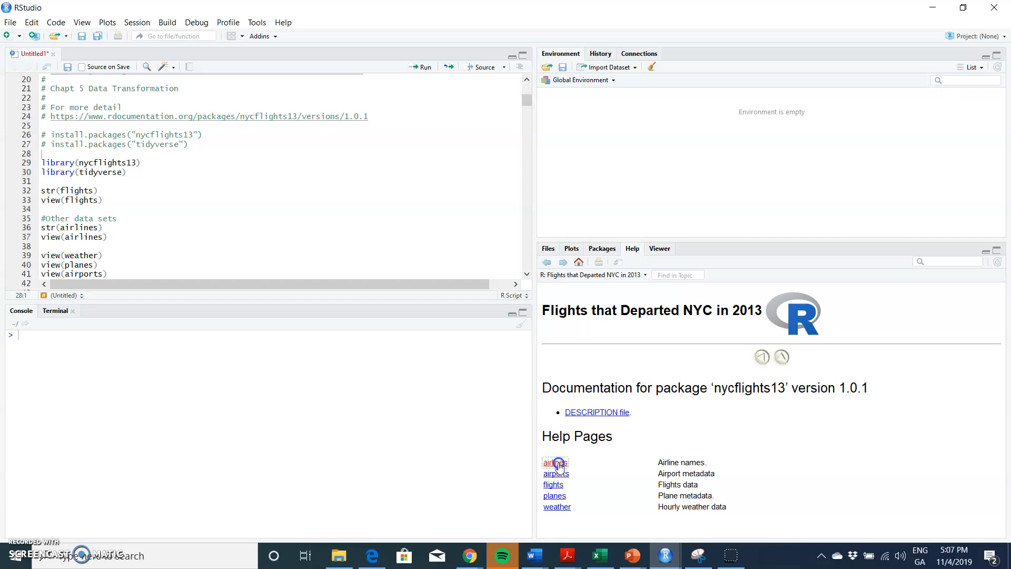
# Step: Open the nycflights13 airlines dataset help page
pyautogui.click(555, 463)
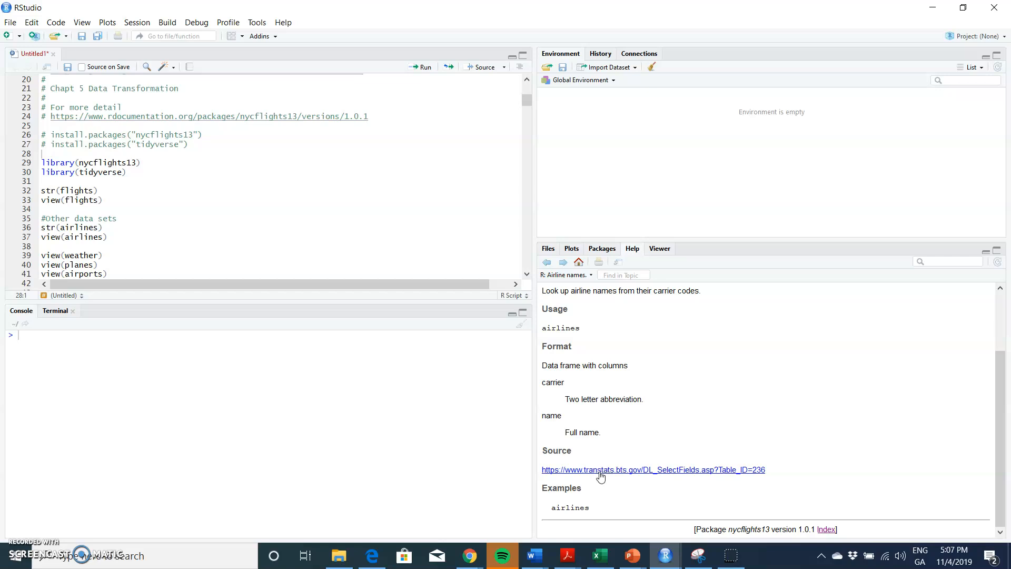
pyautogui.moveTo(471, 554)
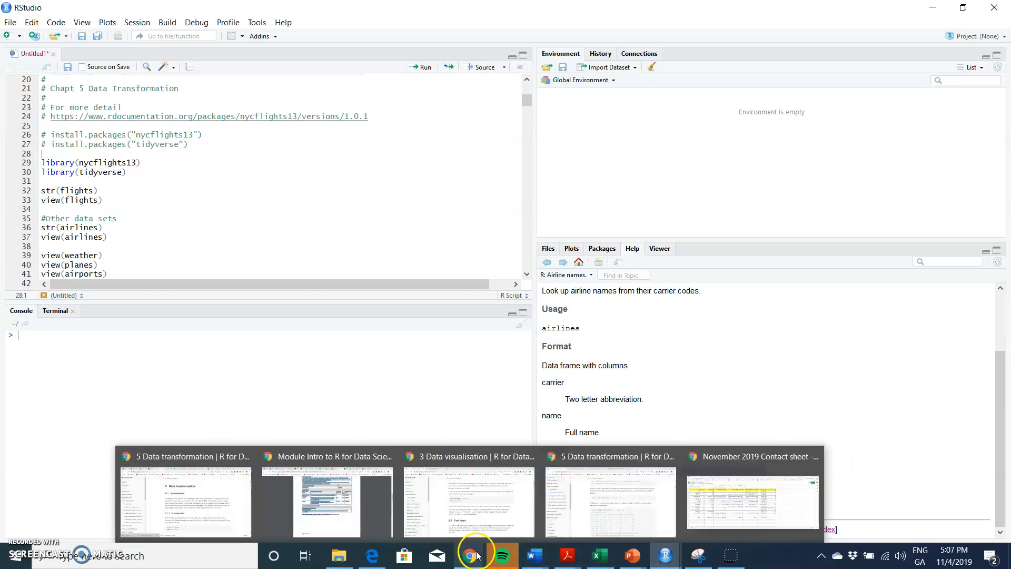
pyautogui.click(469, 555)
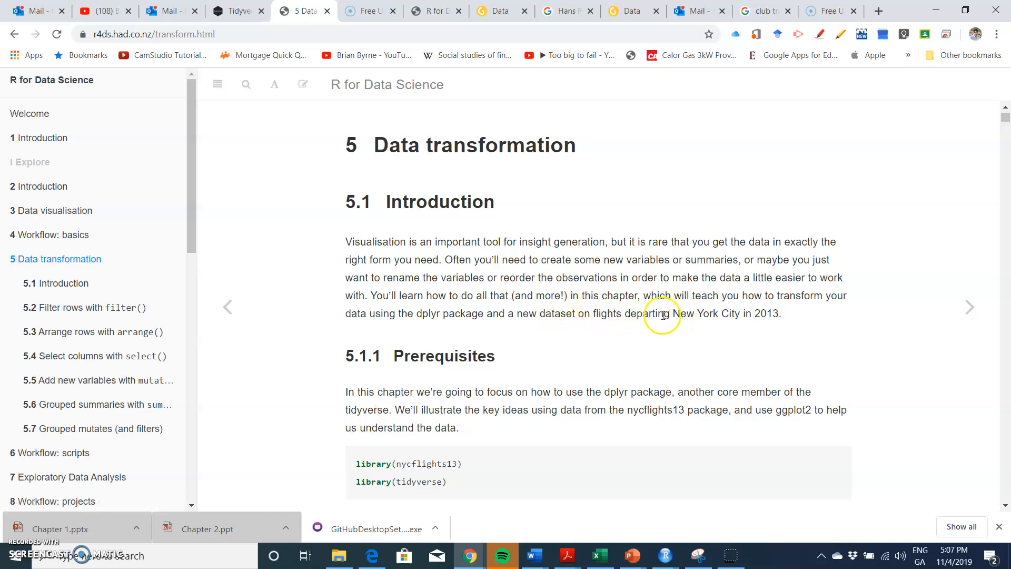
pyautogui.scroll(-3)
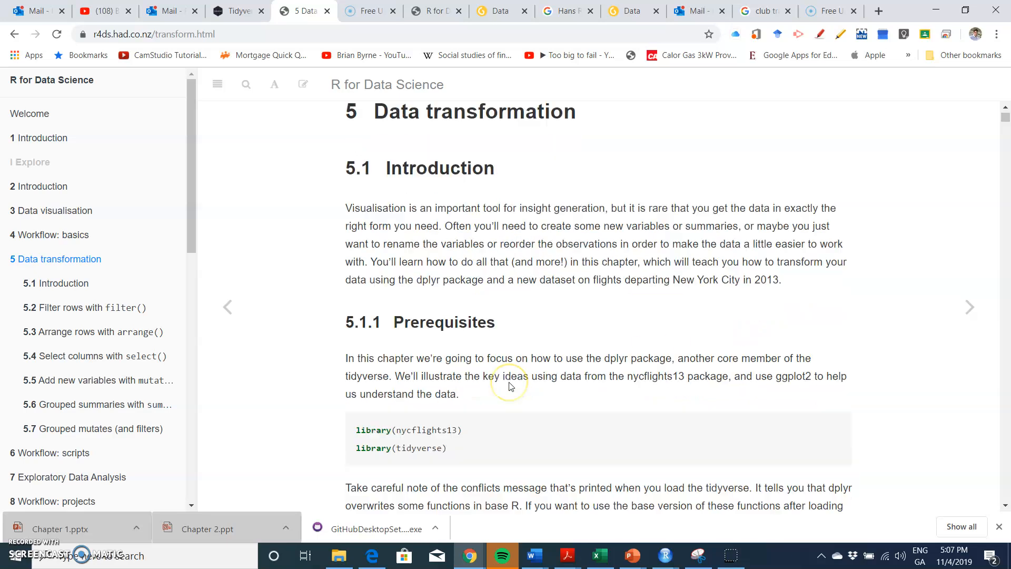
pyautogui.scroll(-3)
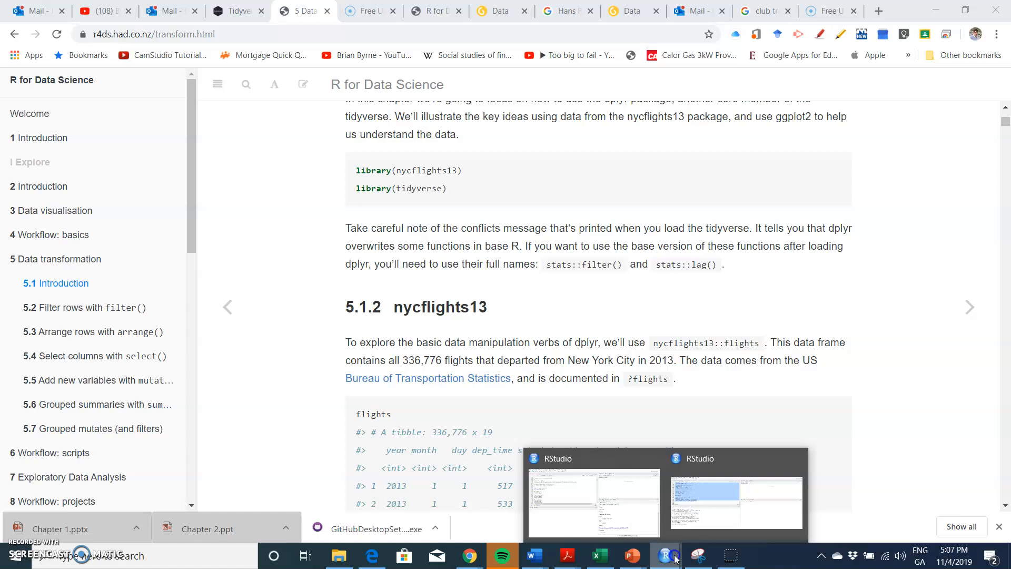
pyautogui.click(738, 503)
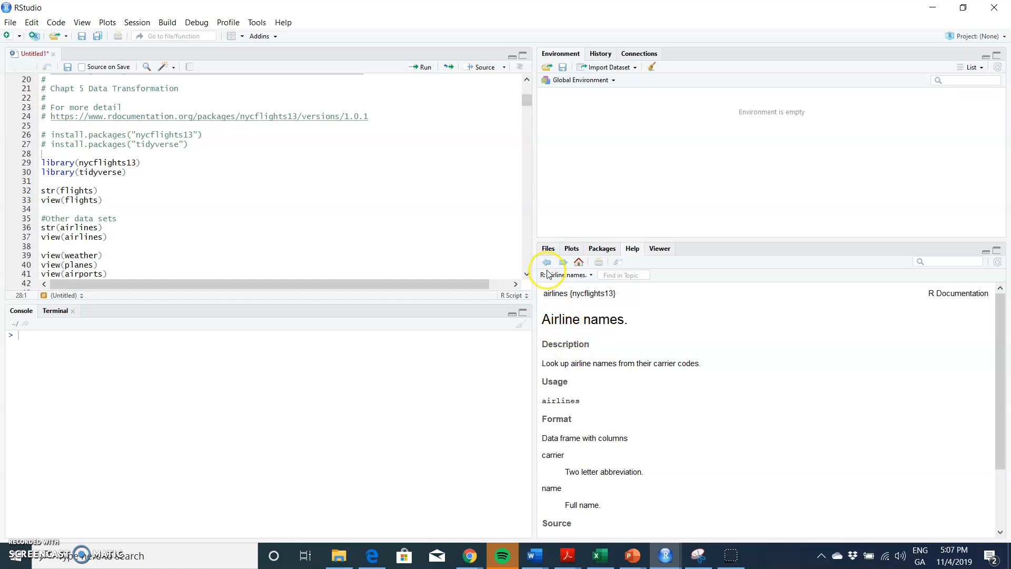
# Step: Open and scroll the nycflights13 airports dataset help page
pyautogui.click(547, 262)
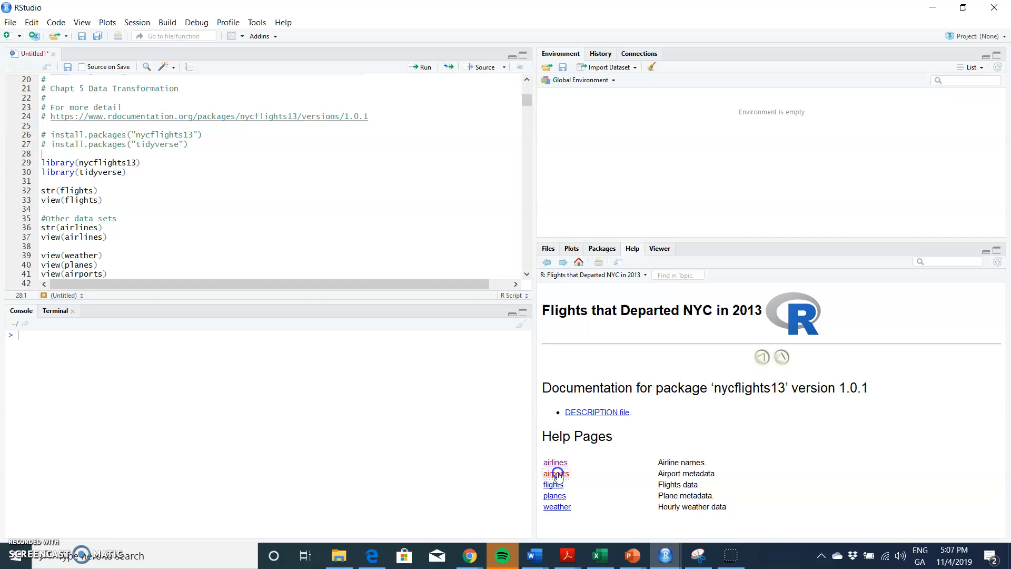
pyautogui.click(555, 473)
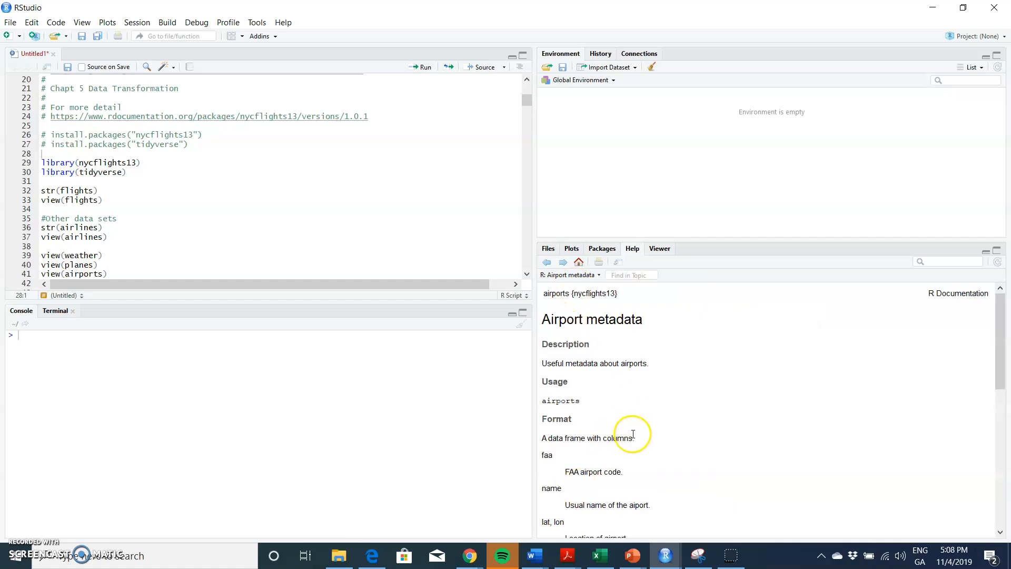
pyautogui.scroll(-3)
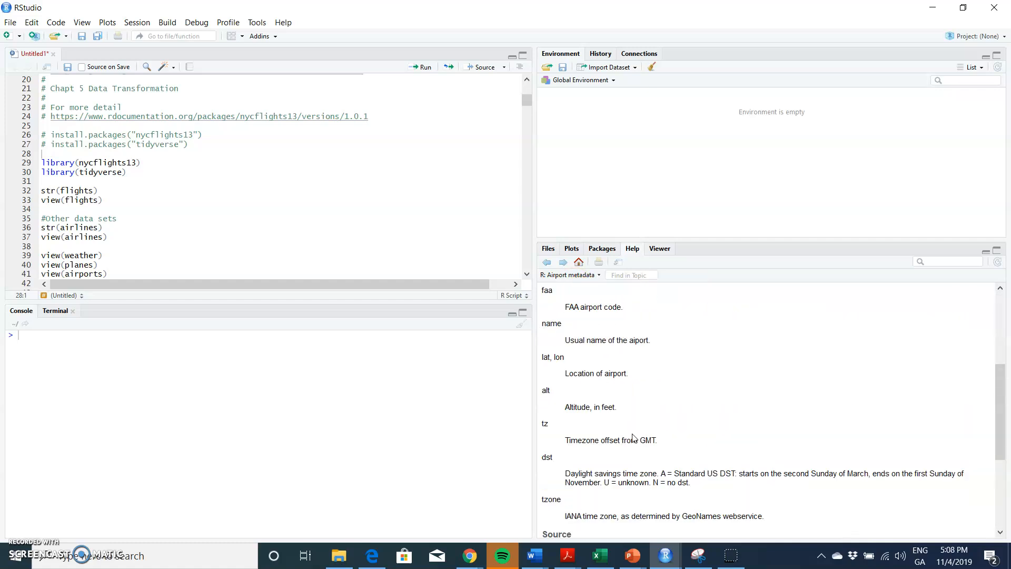
# Step: Read the flights dataset help page, then return to the nycflights13 index
pyautogui.click(548, 262)
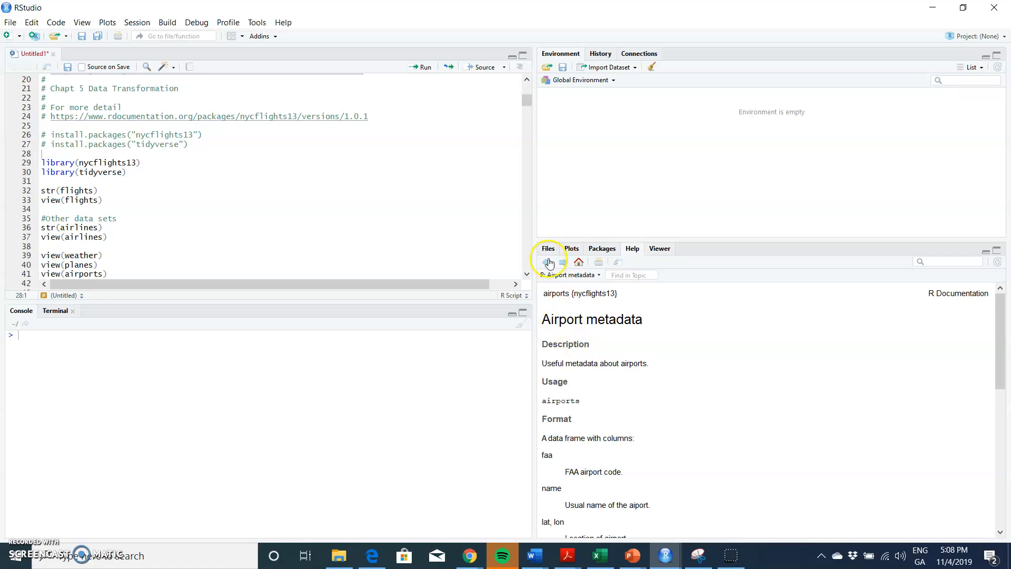
pyautogui.click(548, 261)
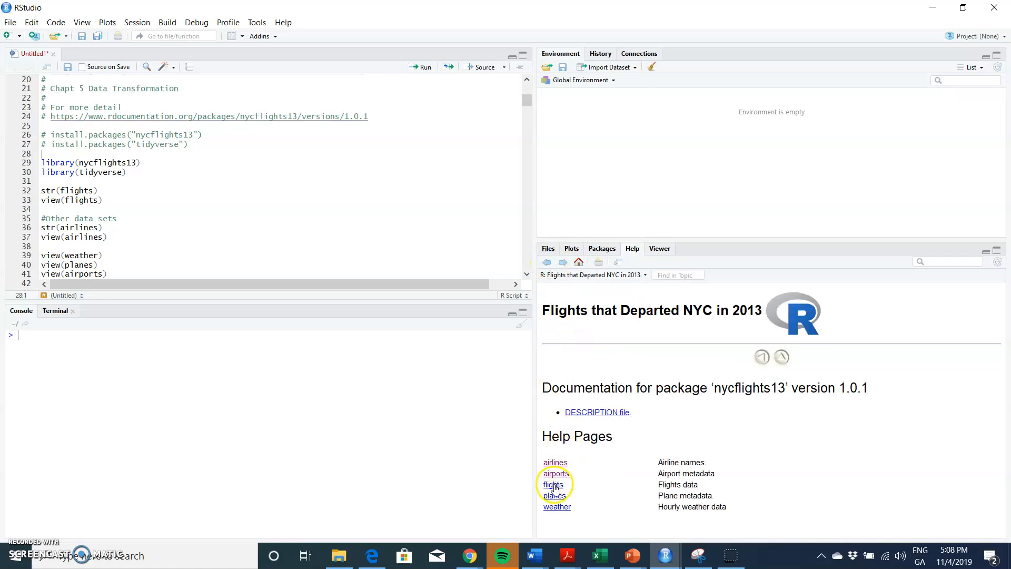
pyautogui.click(553, 485)
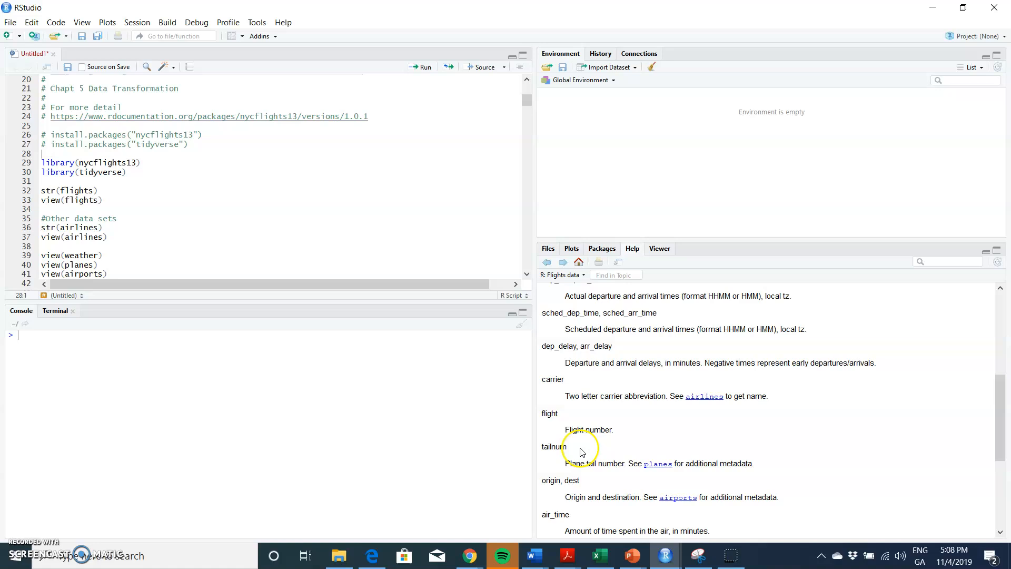
pyautogui.scroll(-3)
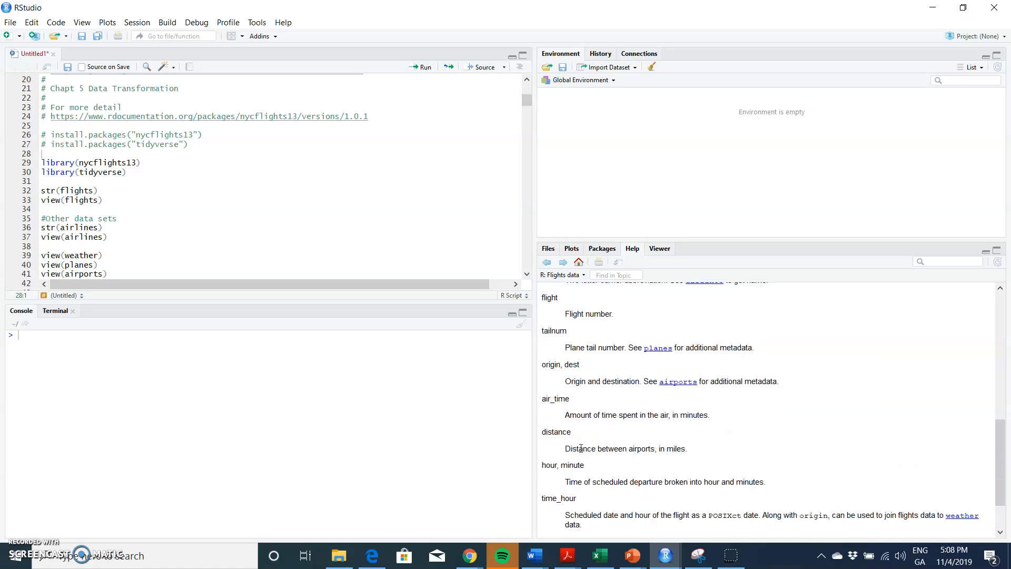
pyautogui.click(547, 262)
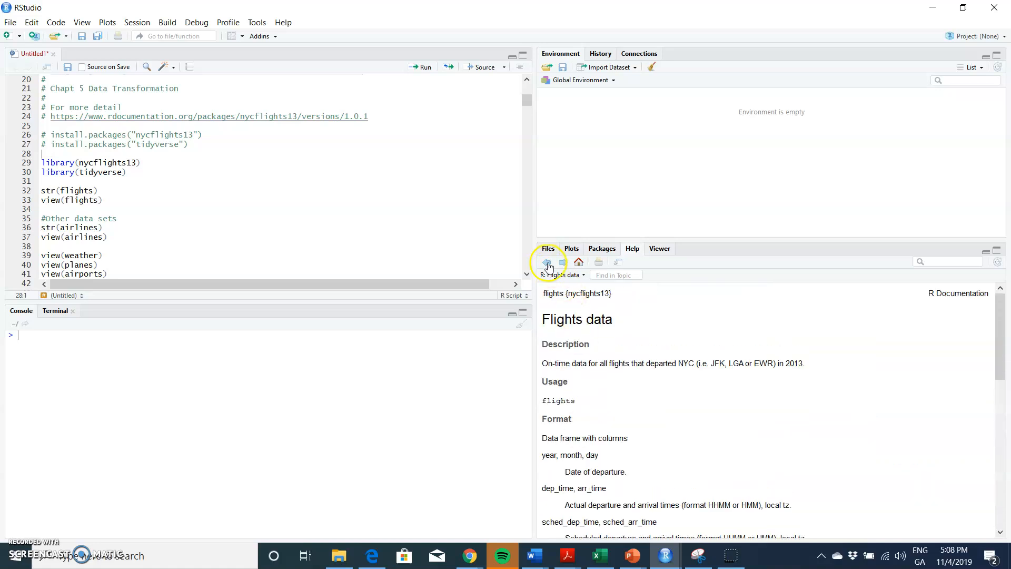
pyautogui.click(577, 261)
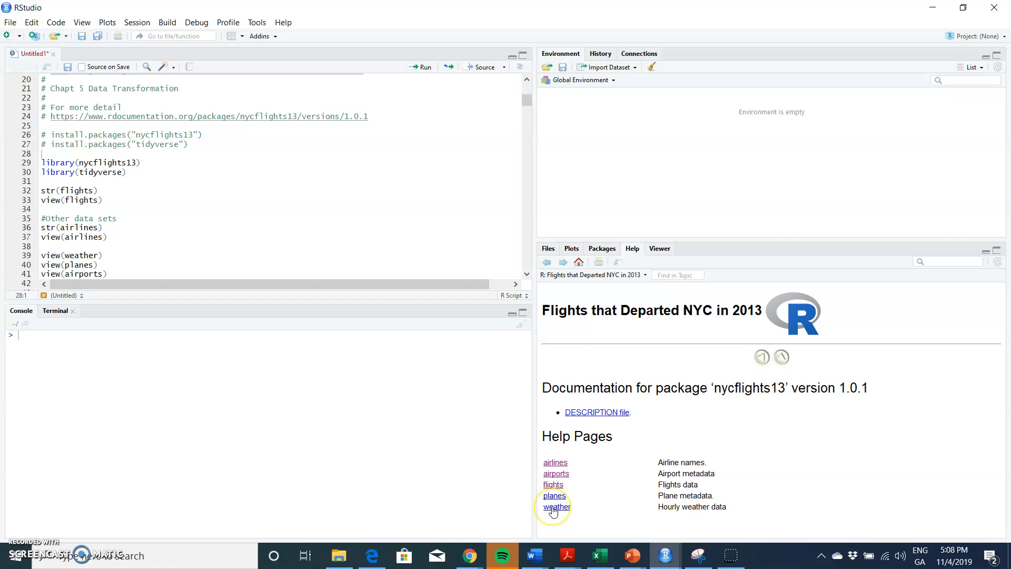
pyautogui.moveTo(765, 394)
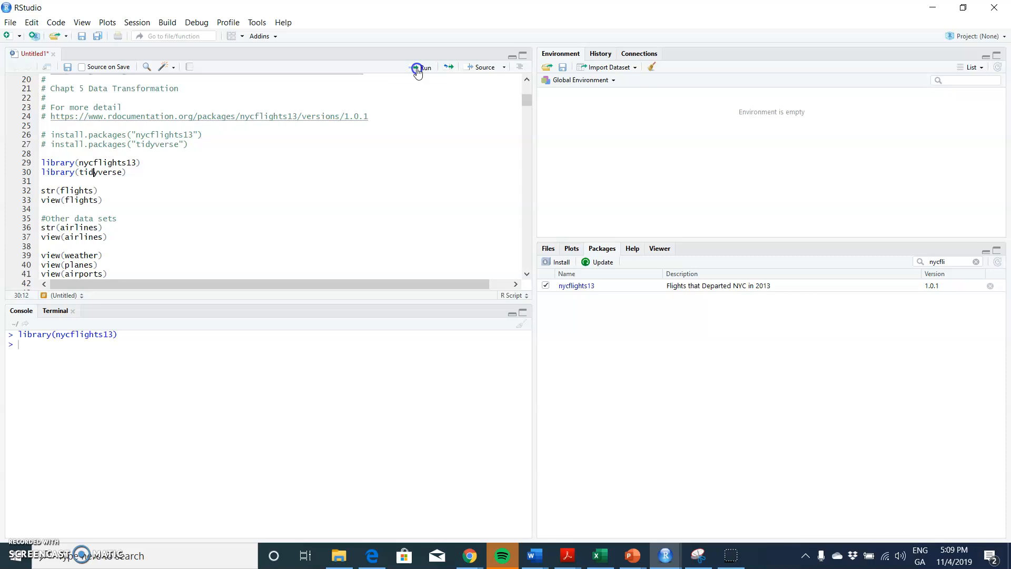
# Step: Run library(tidyverse) to attach the tidyverse packages
pyautogui.click(422, 67)
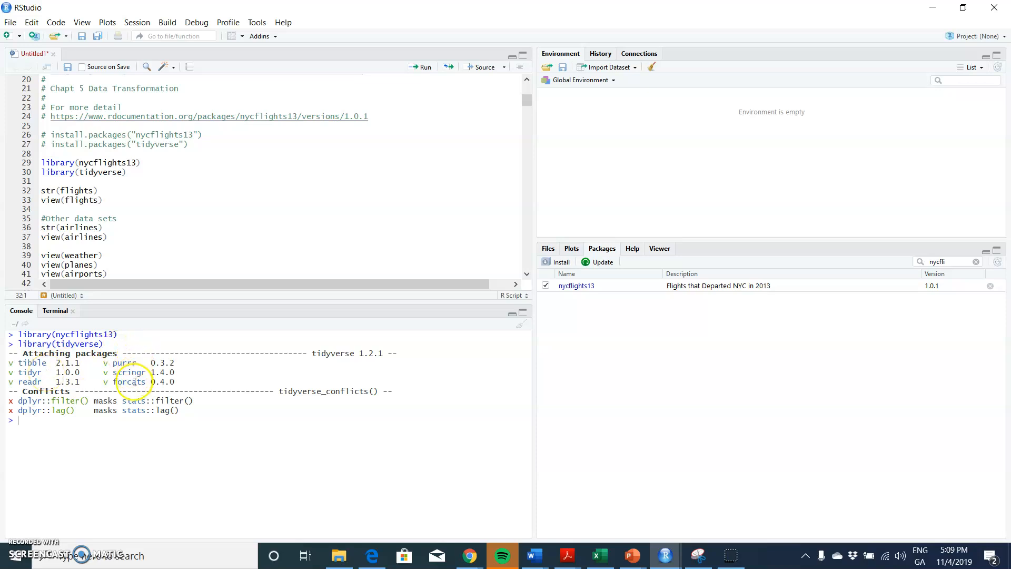
pyautogui.moveTo(144, 428)
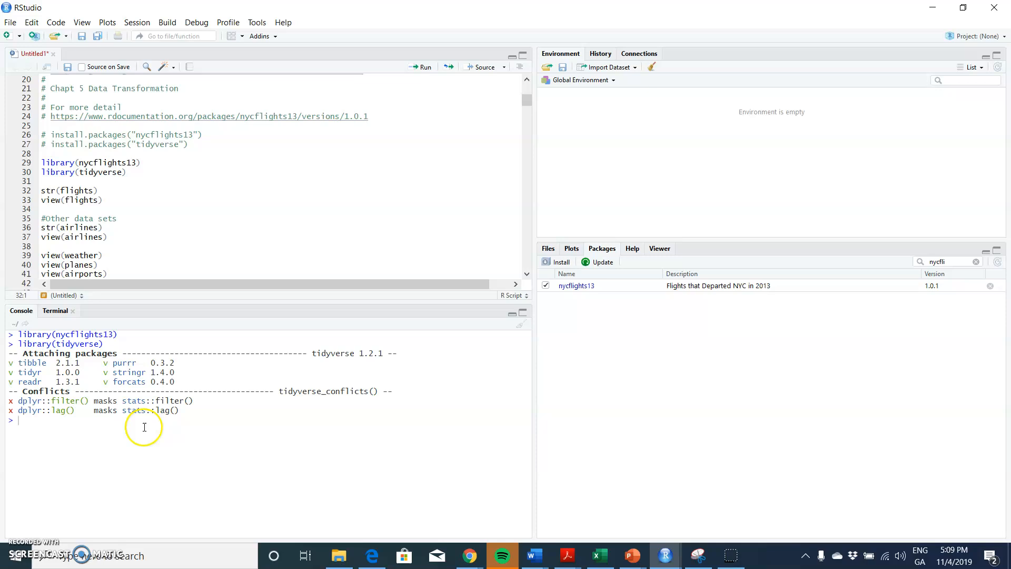
pyautogui.moveTo(130, 253)
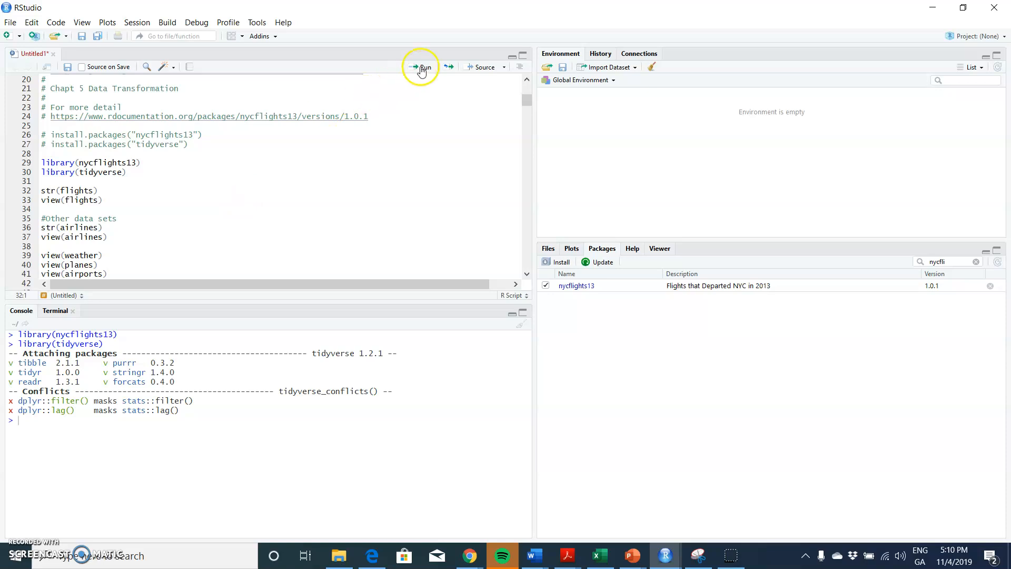
# Step: Run str(flights) and scroll the console through its 19-variable, 336,776-row structure listing
pyautogui.click(422, 67)
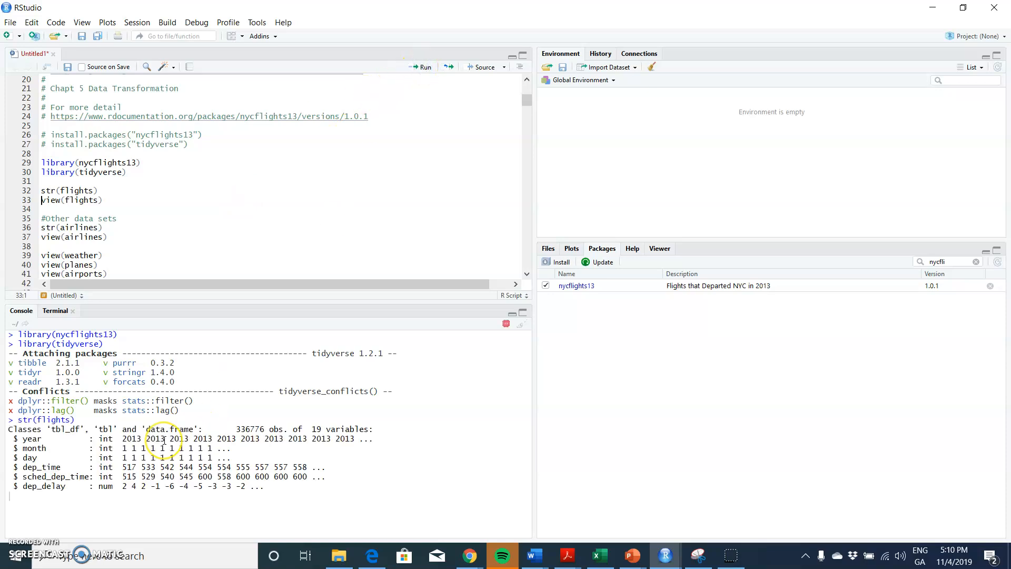
pyautogui.scroll(-3)
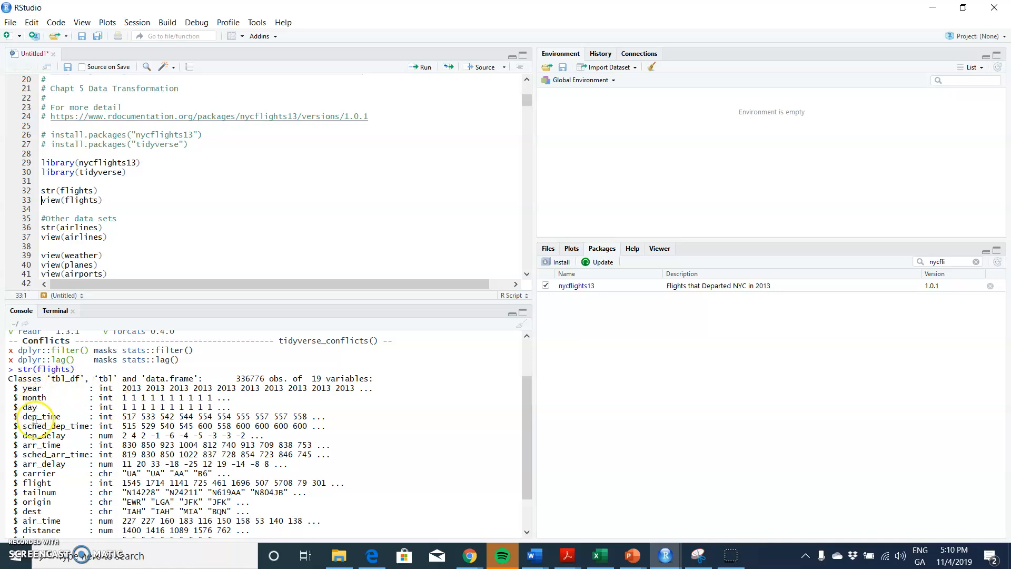
pyautogui.moveTo(80, 435)
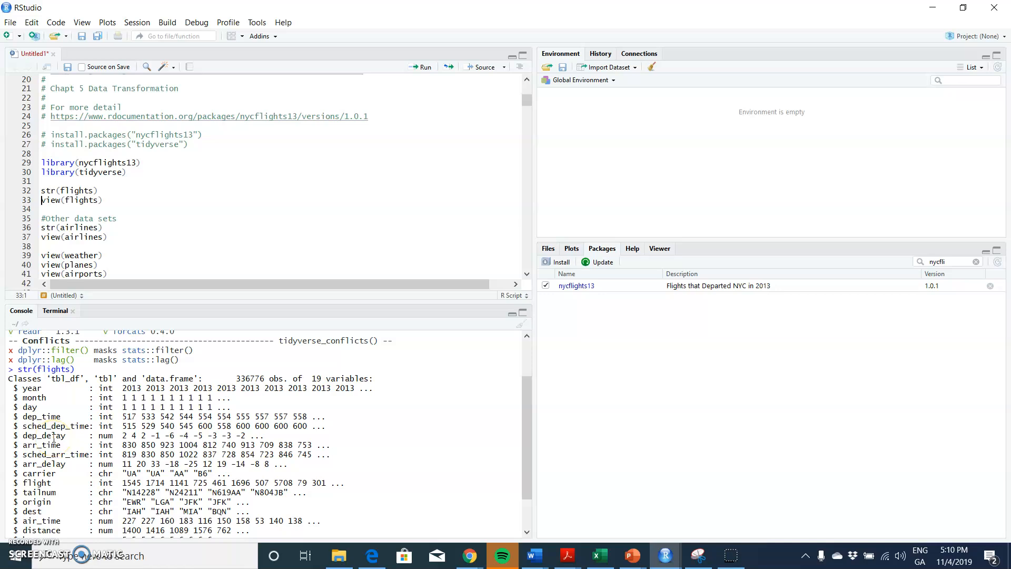
pyautogui.moveTo(108, 449)
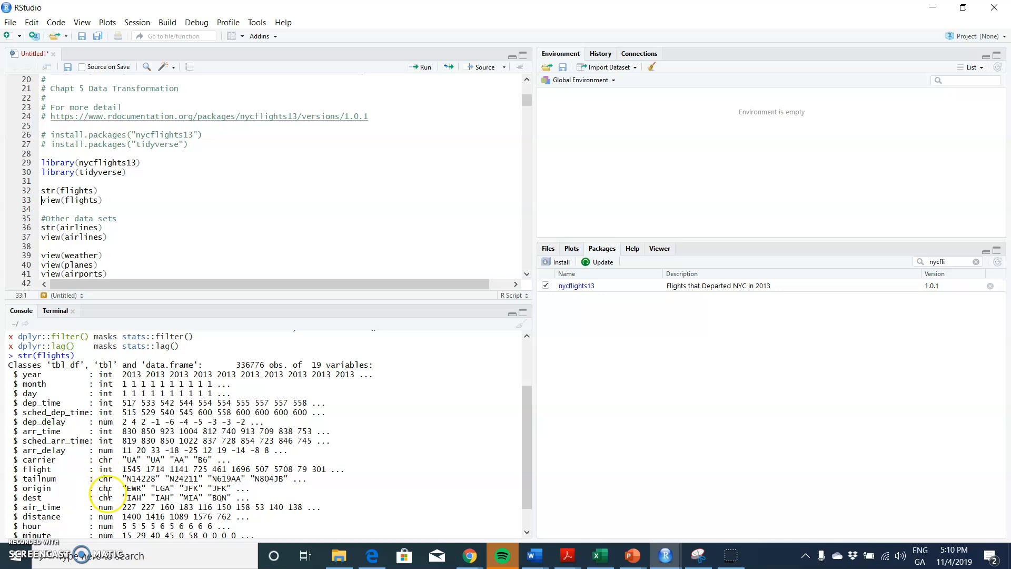
pyautogui.scroll(-3)
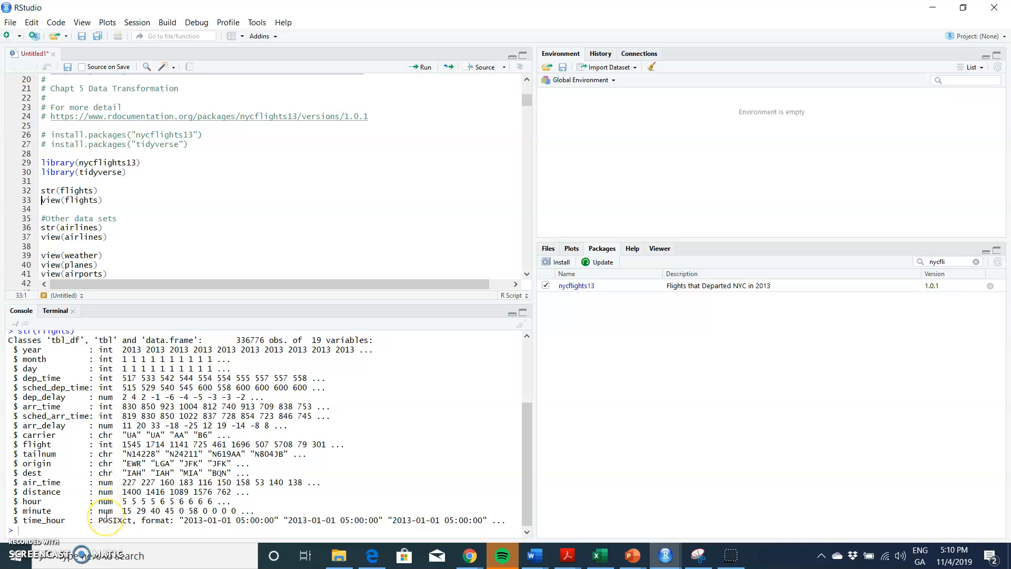
pyautogui.moveTo(392, 146)
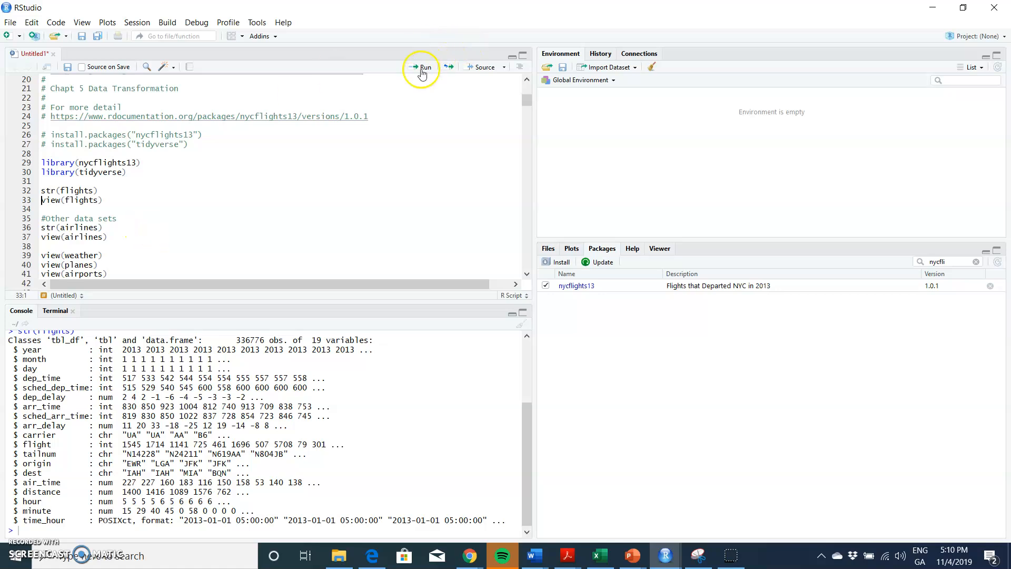
# Step: View flights in the data viewer, then start a data( line below view(flights)
pyautogui.click(423, 67)
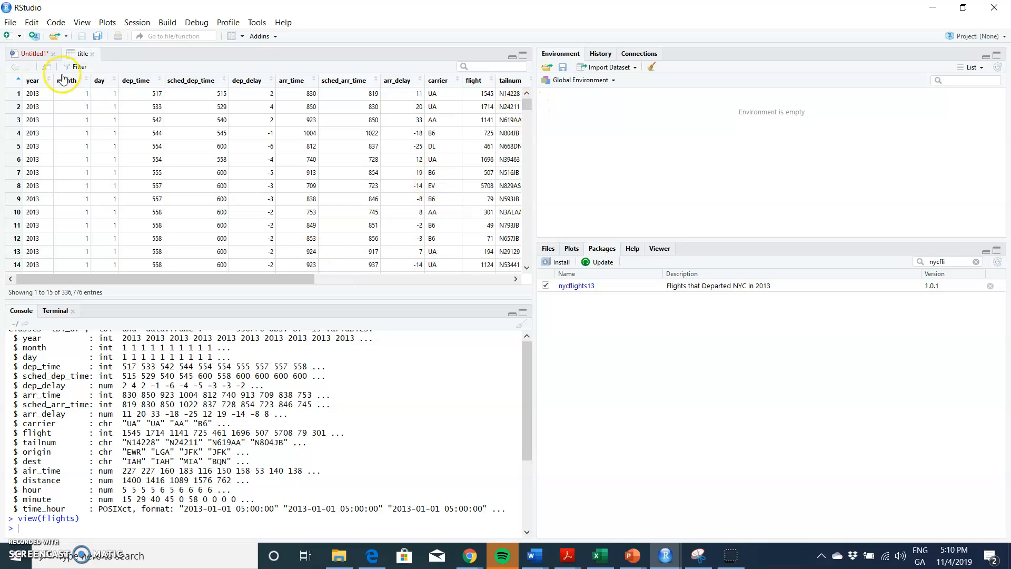
pyautogui.click(31, 54)
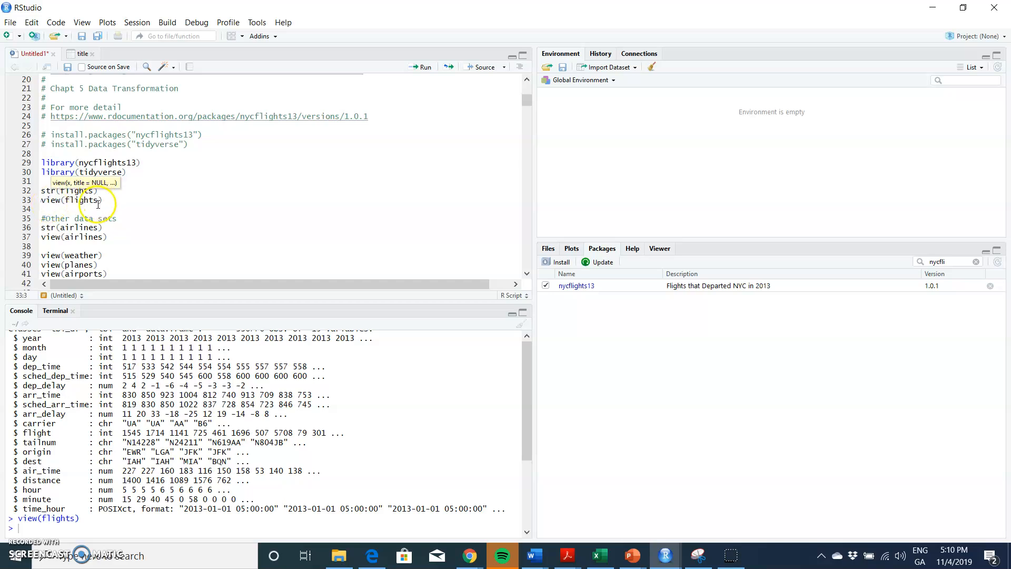
pyautogui.press('Enter')
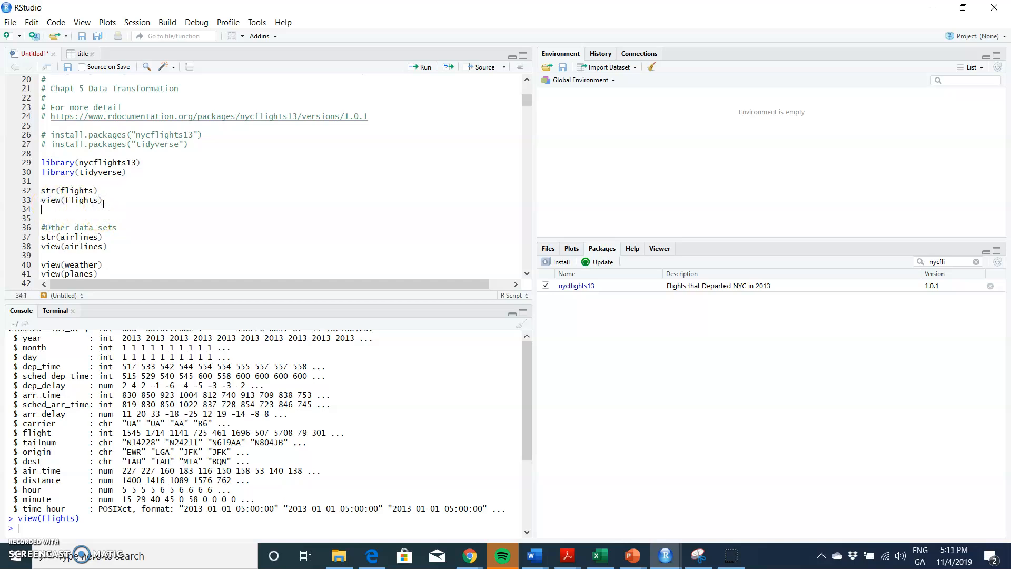
pyautogui.write('data(')
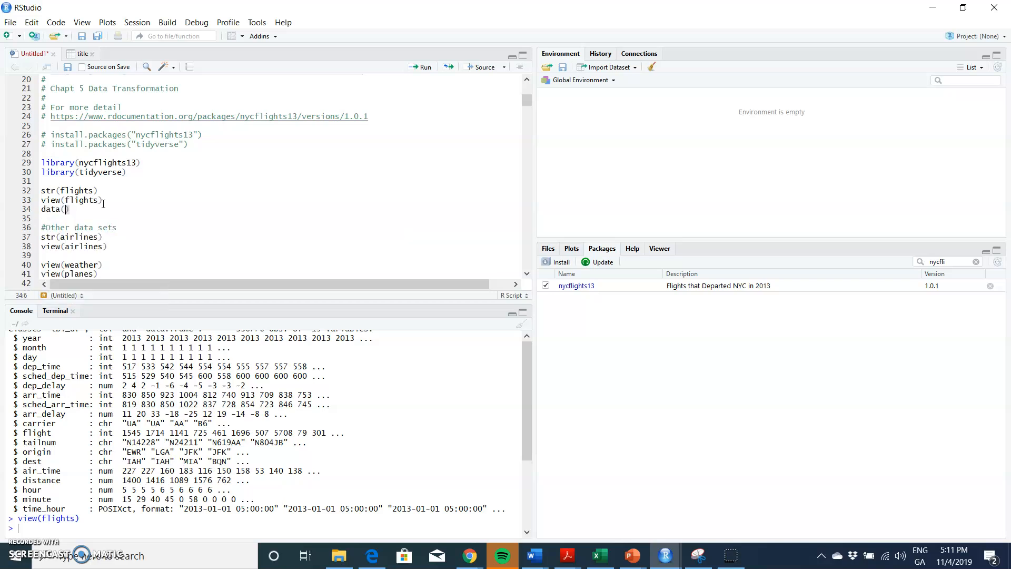
# Step: Run data(flights) to load 336,776 obs. of 19 variables, then type view(flights below
pyautogui.write('flights')
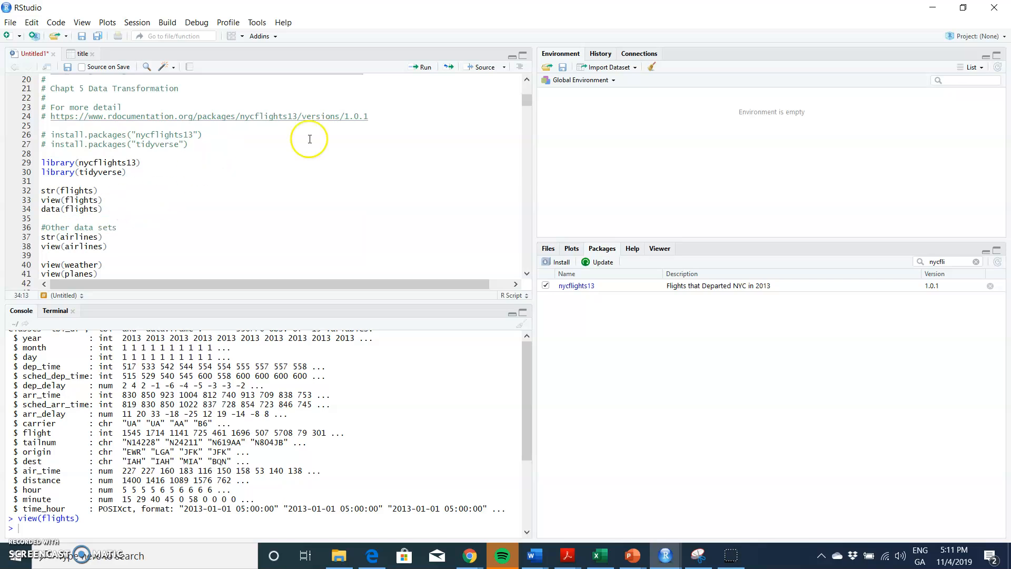
pyautogui.click(422, 66)
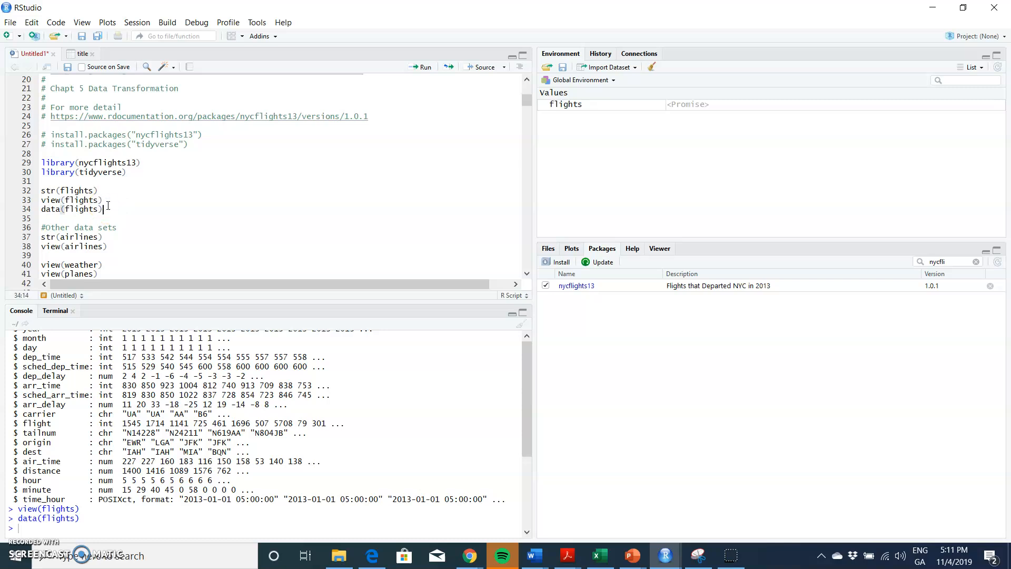
pyautogui.write('view(')
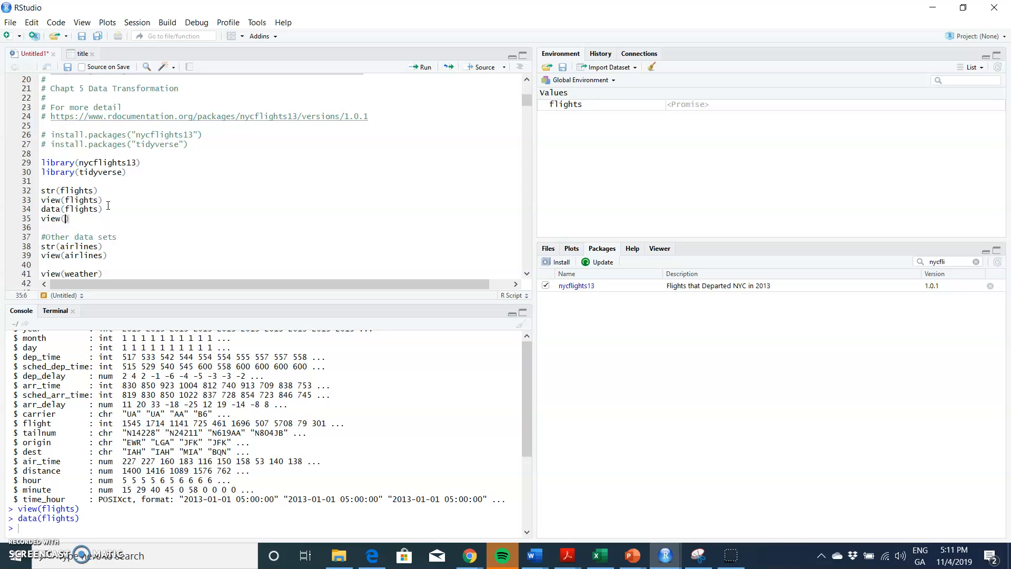
pyautogui.write('flights')
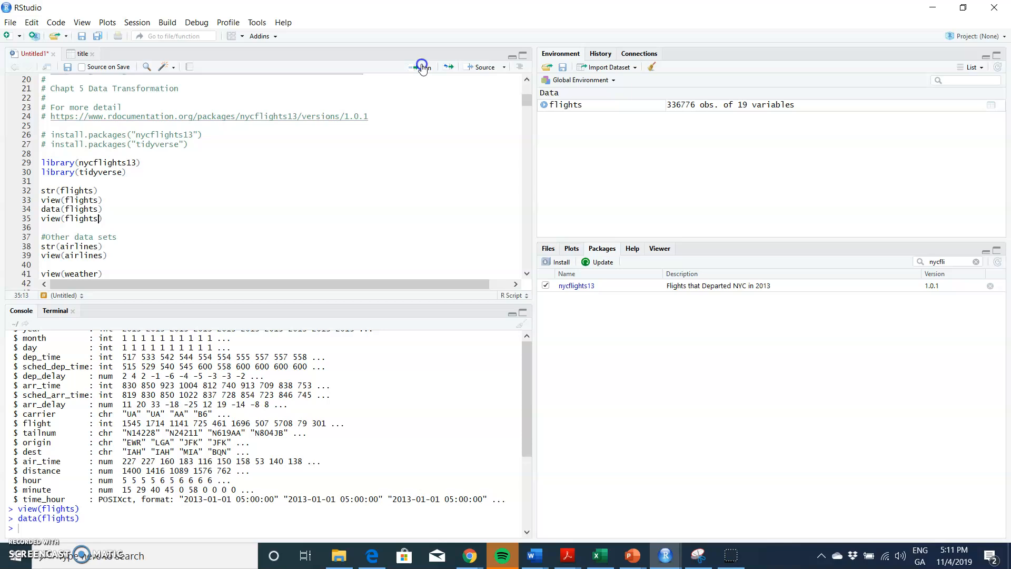
pyautogui.click(420, 67)
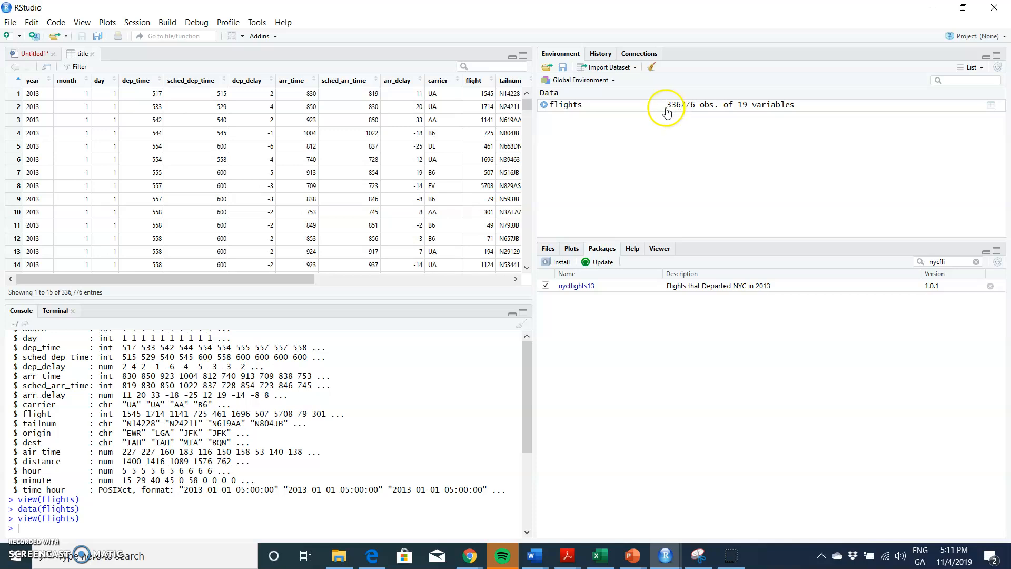
pyautogui.moveTo(684, 111)
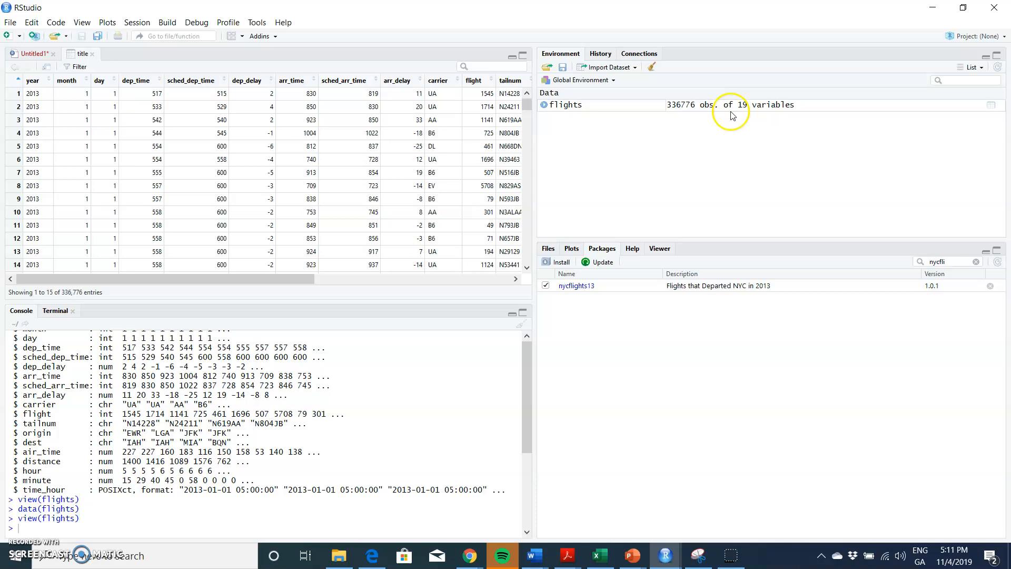
pyautogui.moveTo(69, 92)
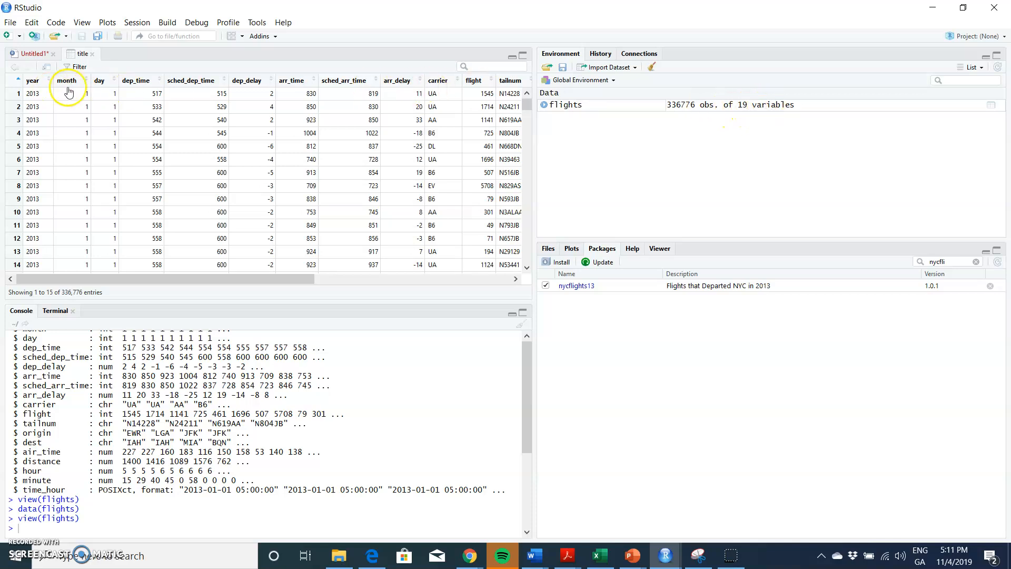
pyautogui.hscroll(3)
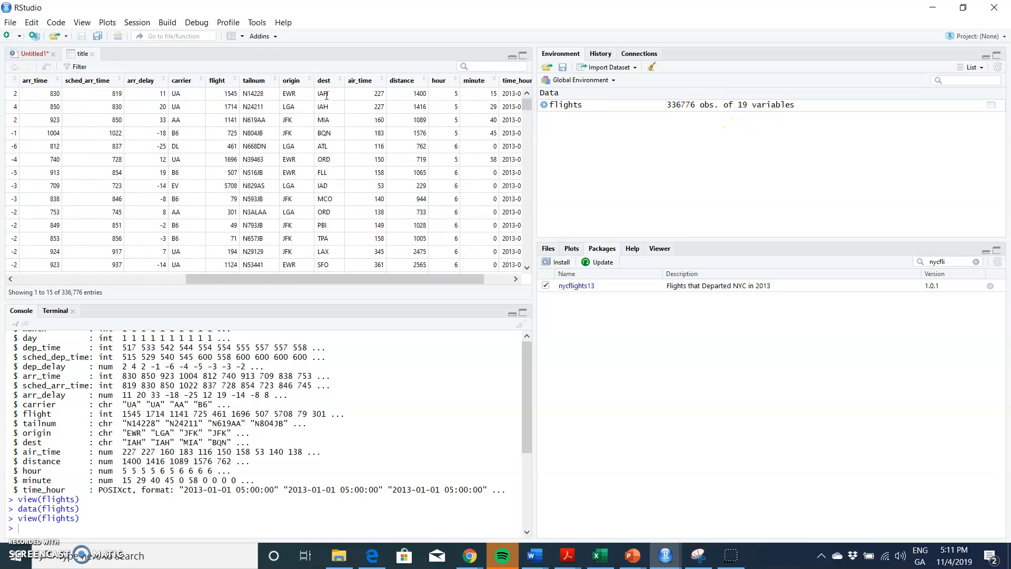
pyautogui.hscroll(-3)
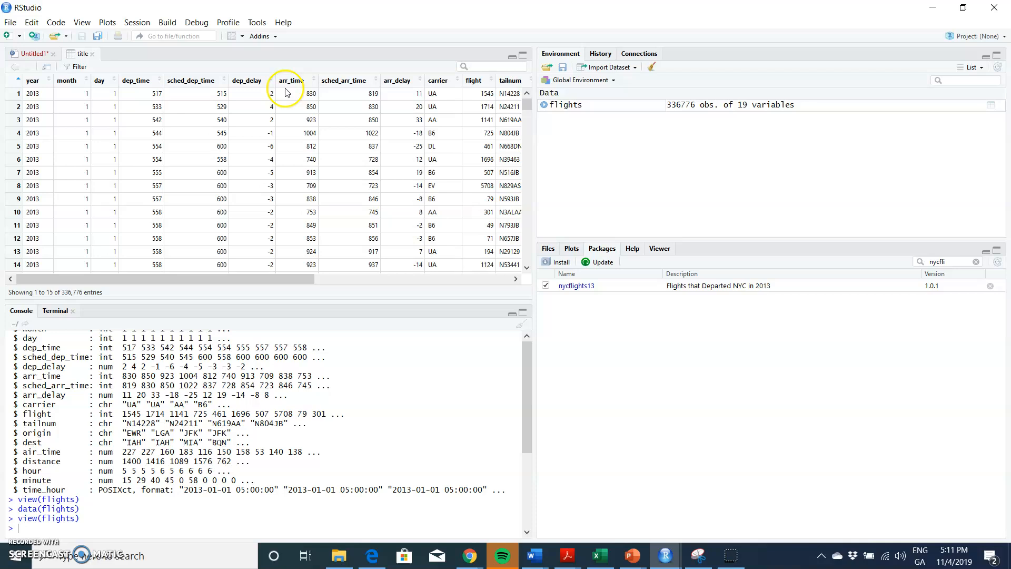
pyautogui.moveTo(342, 89)
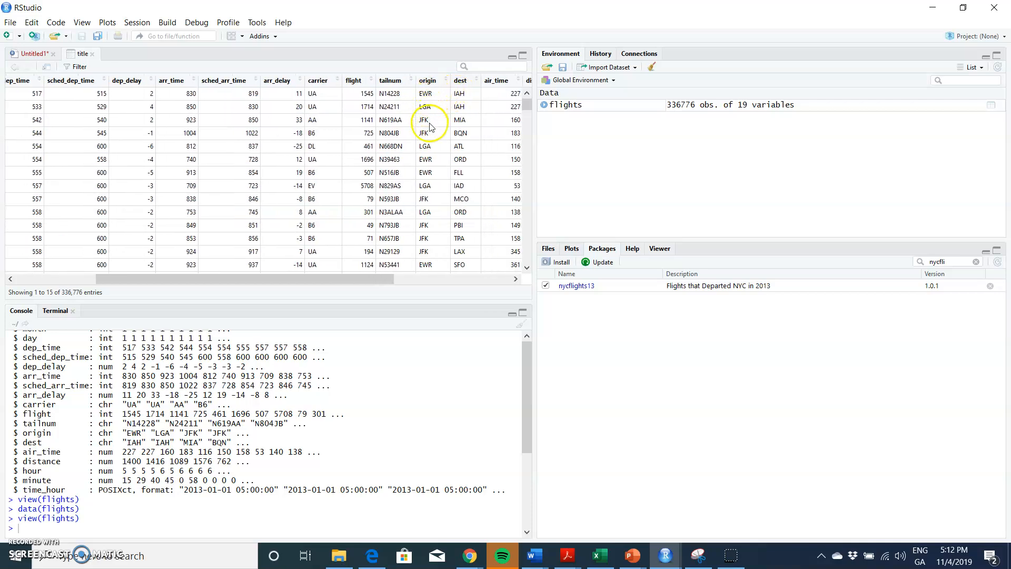
pyautogui.moveTo(425, 94)
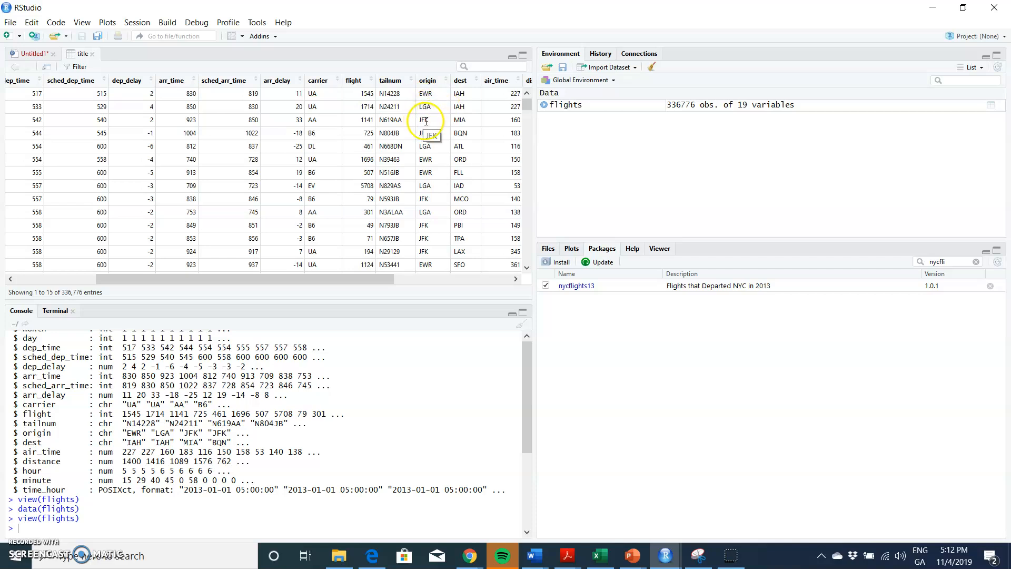
pyautogui.moveTo(463, 94)
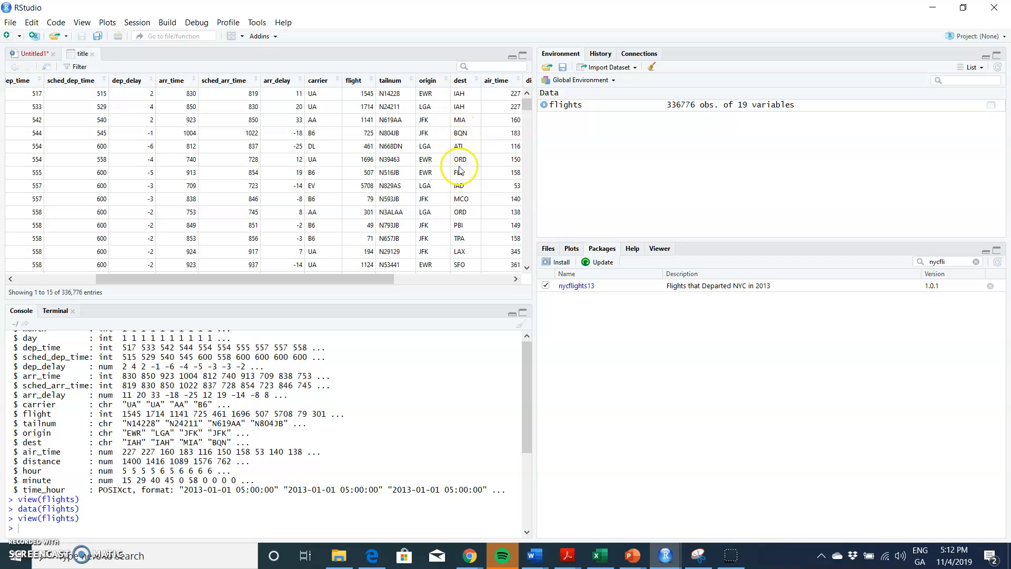
pyautogui.scroll(-3)
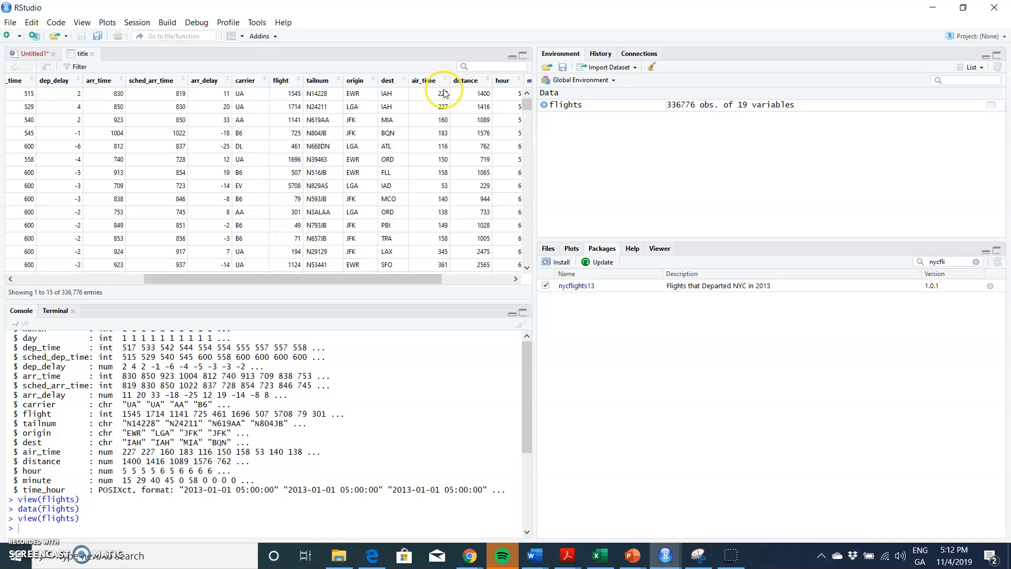
pyautogui.moveTo(465, 102)
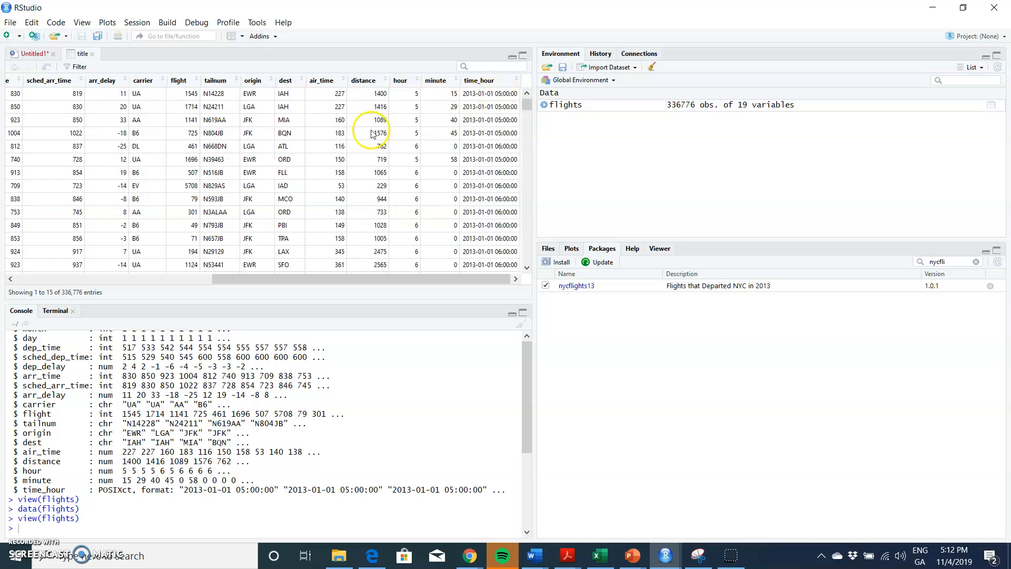
pyautogui.hscroll(-3)
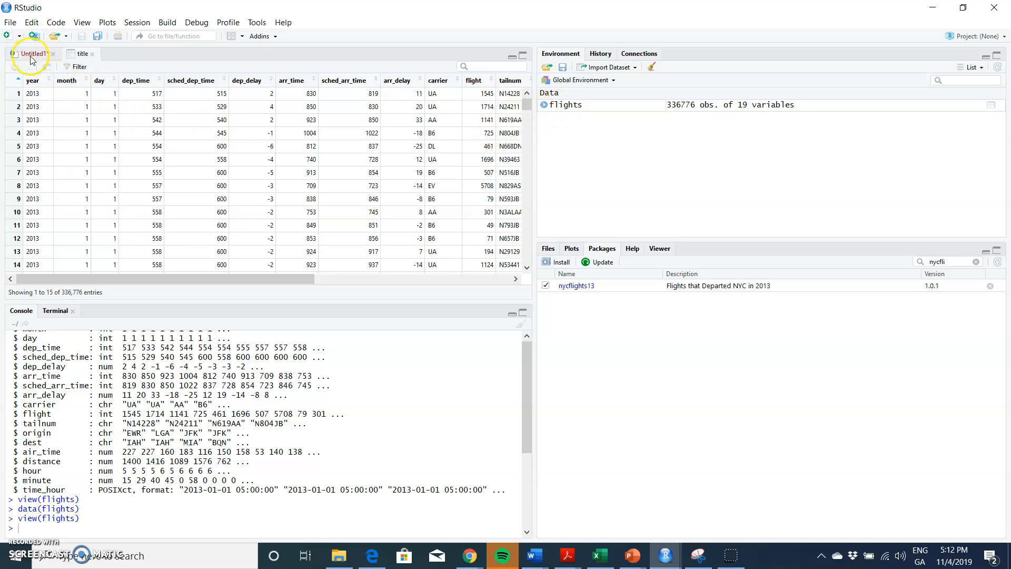
# Step: Run str(airlines) and view(airlines) to show the 16 carrier codes and names
pyautogui.click(31, 53)
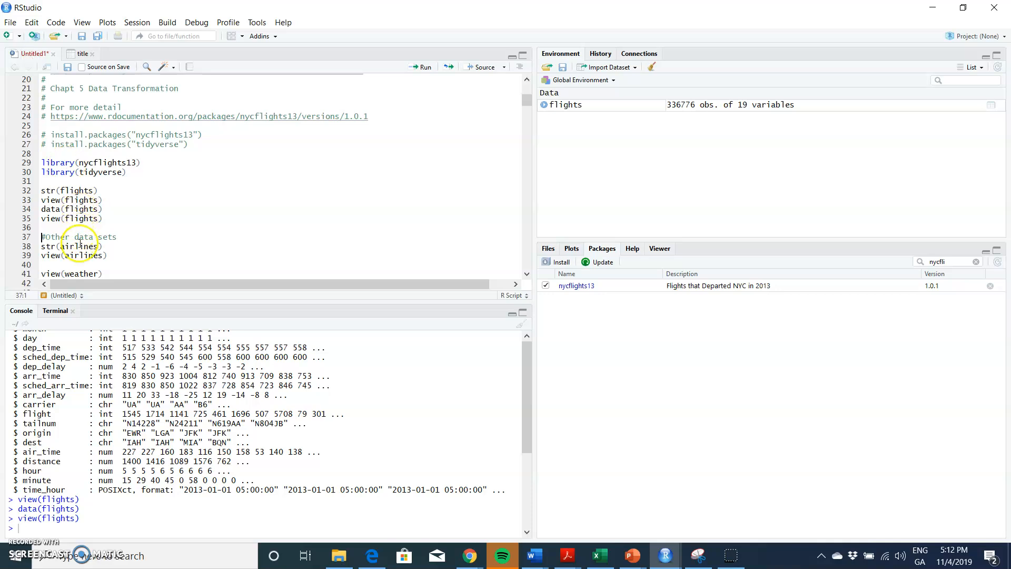
pyautogui.click(423, 67)
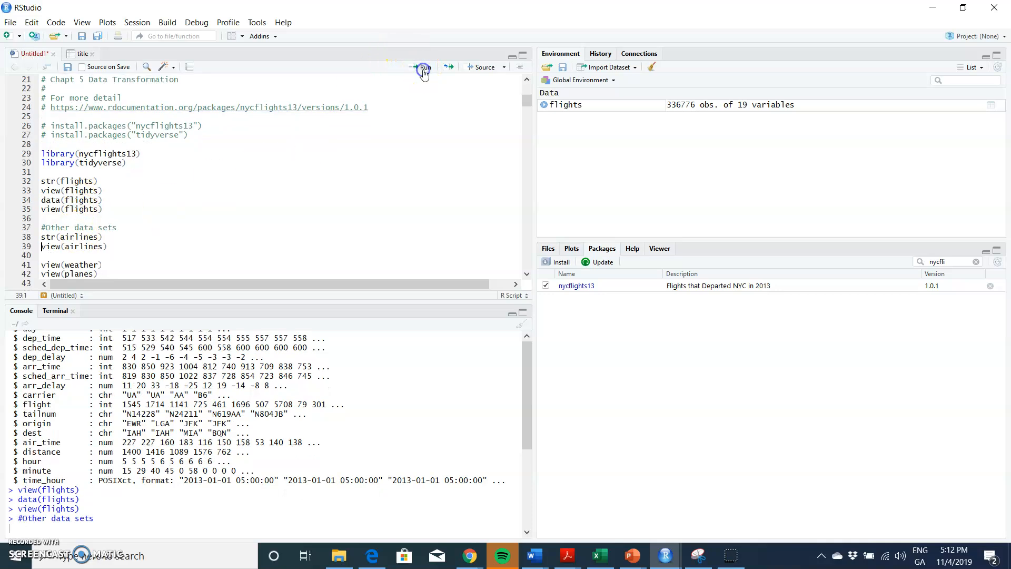
pyautogui.click(423, 67)
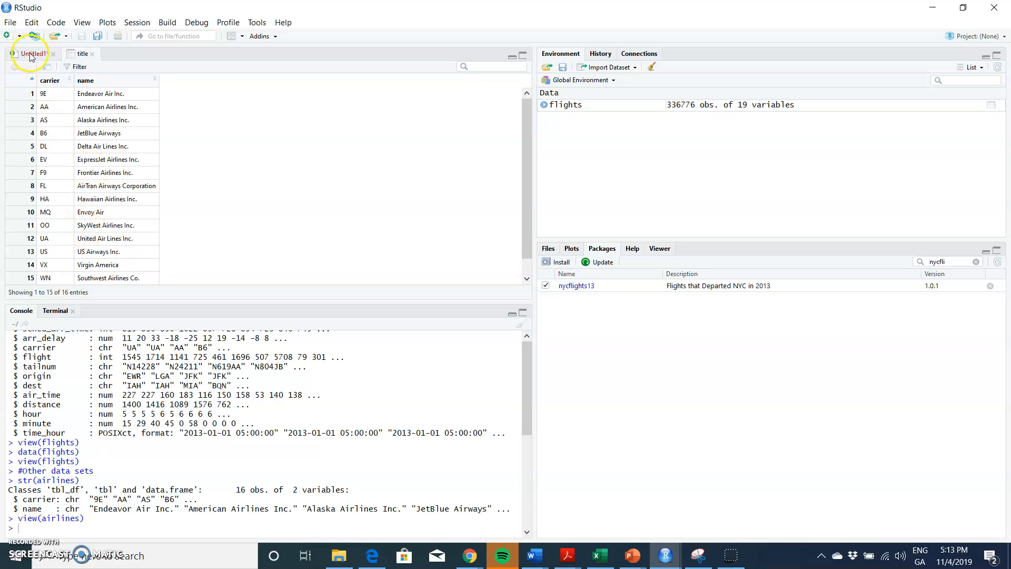
# Step: Run view(weather) and scroll down and right through the 26,115 hourly EWR records
pyautogui.click(31, 54)
pyautogui.write('view(weather)')
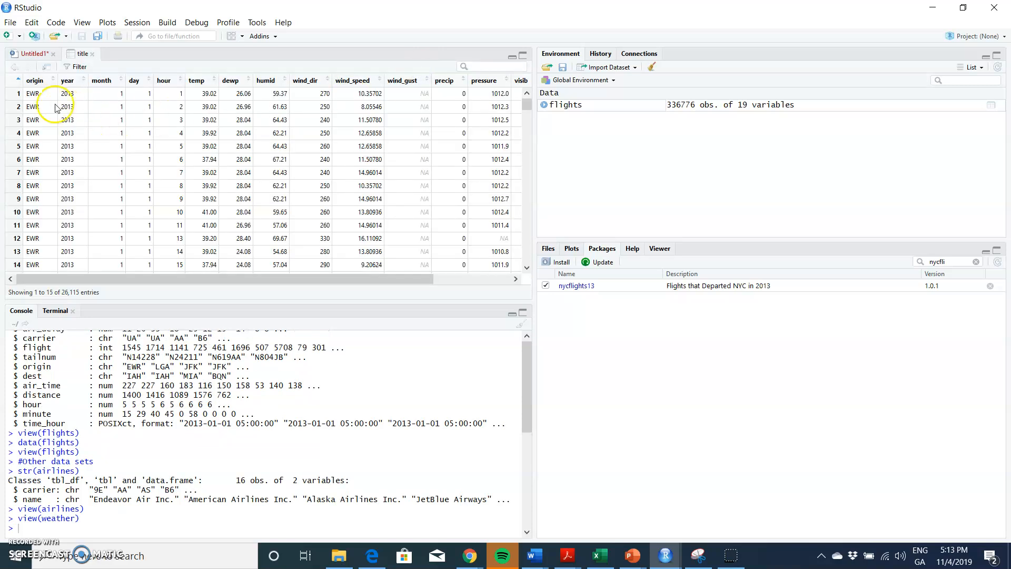
pyautogui.scroll(-3)
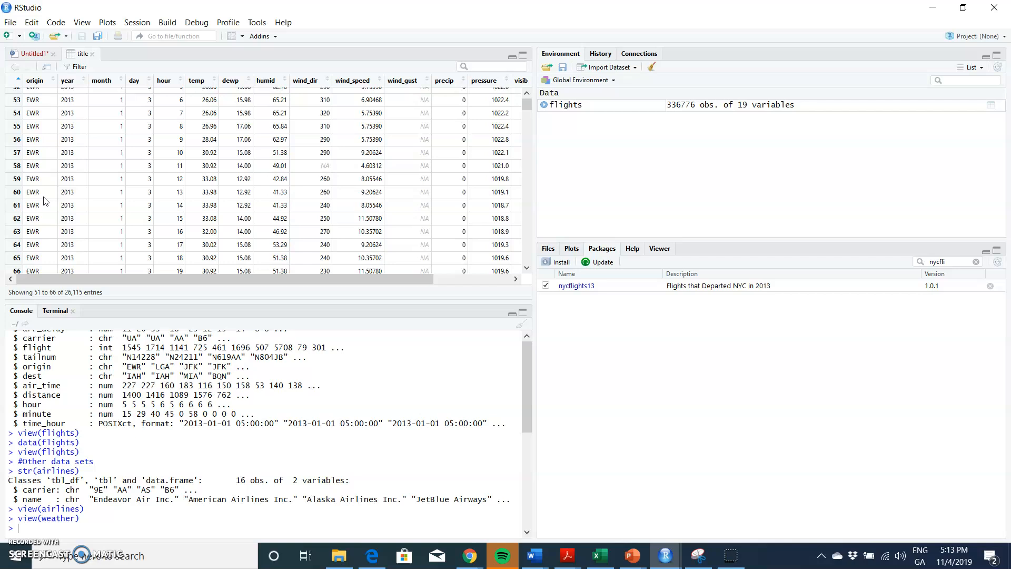
pyautogui.scroll(-3)
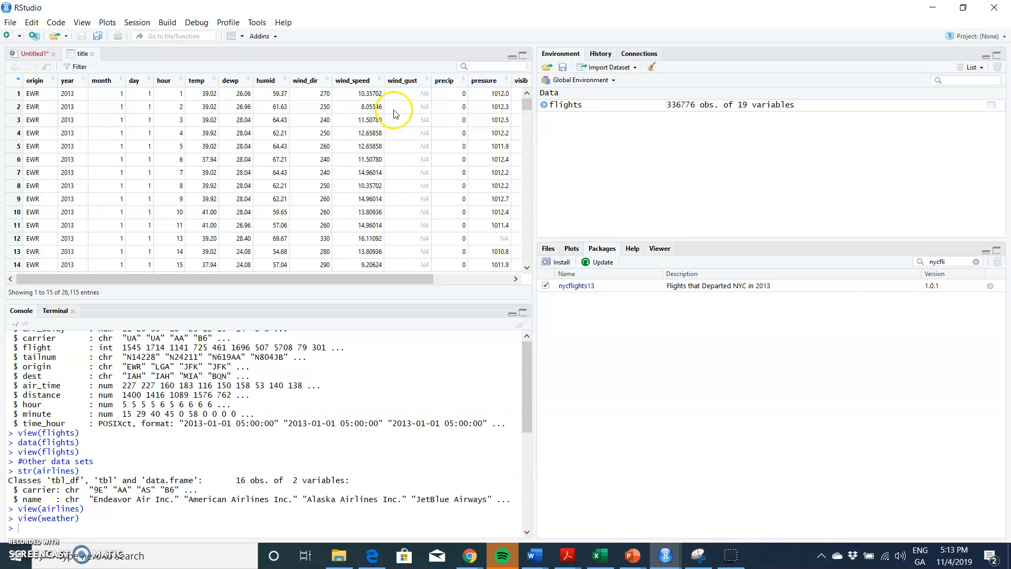
pyautogui.hscroll(3)
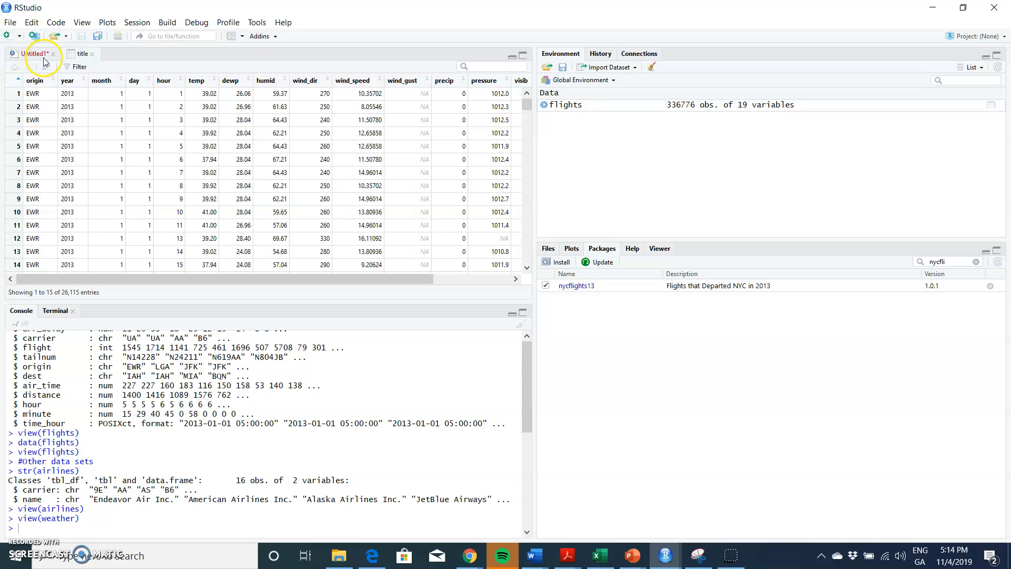
# Step: Run view(planes) and scroll down through the 3,322 aircraft records
pyautogui.click(34, 54)
pyautogui.write('view(planes)')
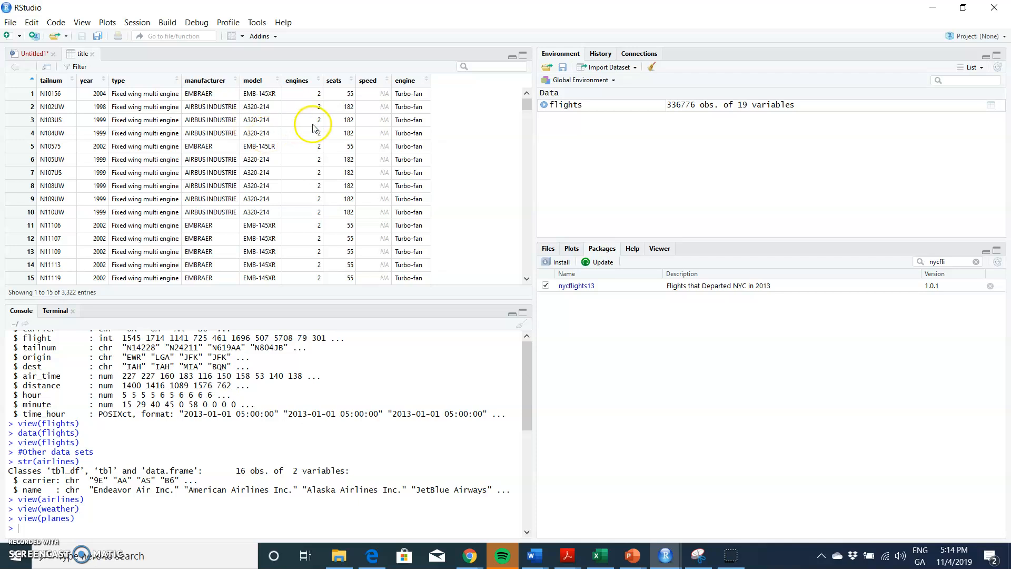
pyautogui.moveTo(305, 101)
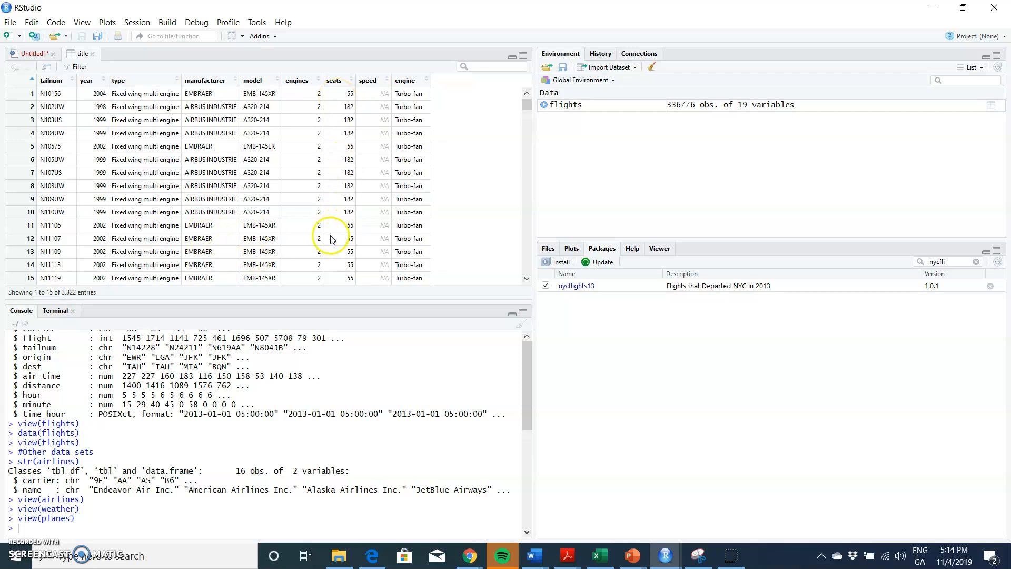
pyautogui.scroll(-3)
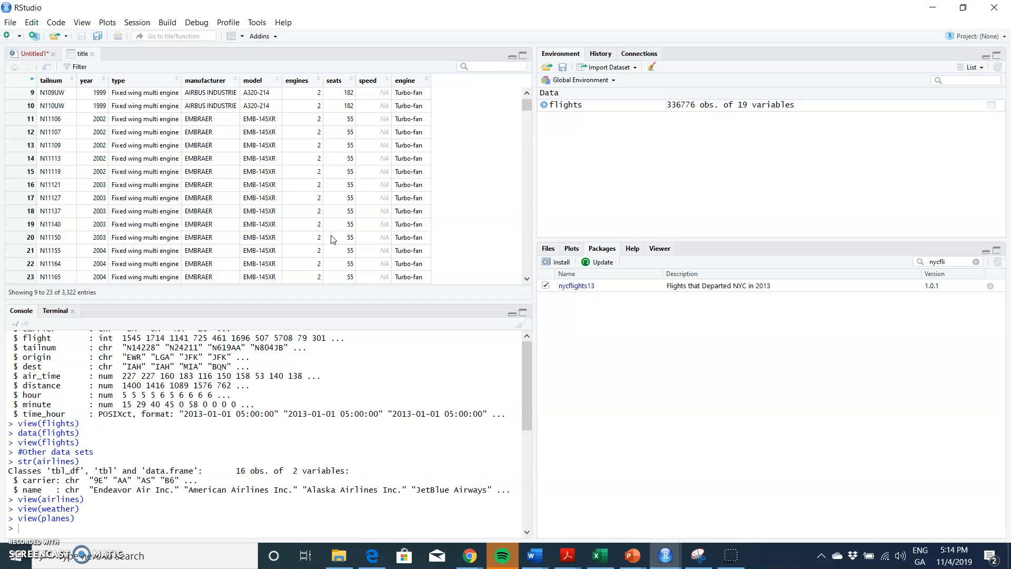
pyautogui.scroll(-3)
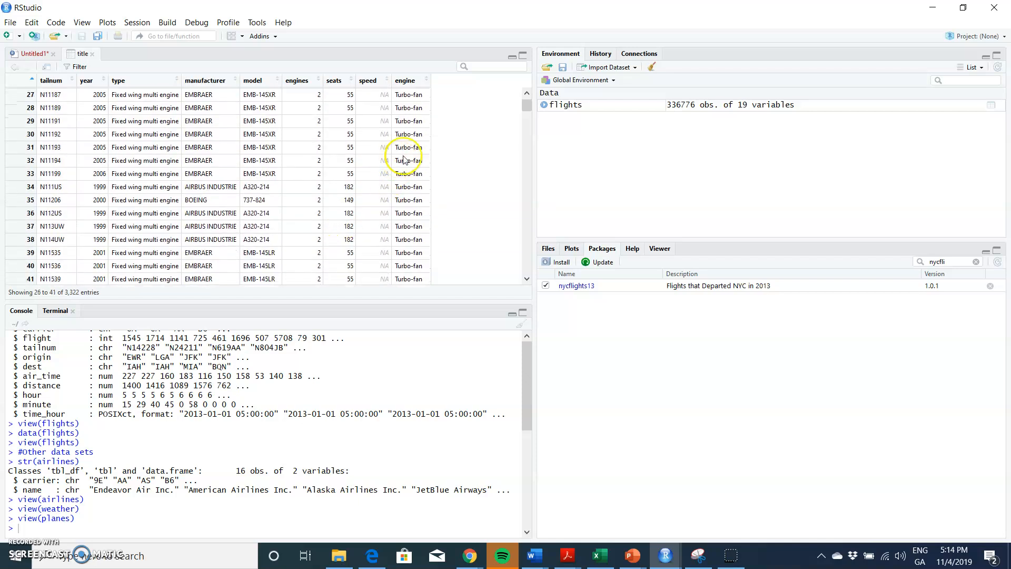
pyautogui.moveTo(307, 230)
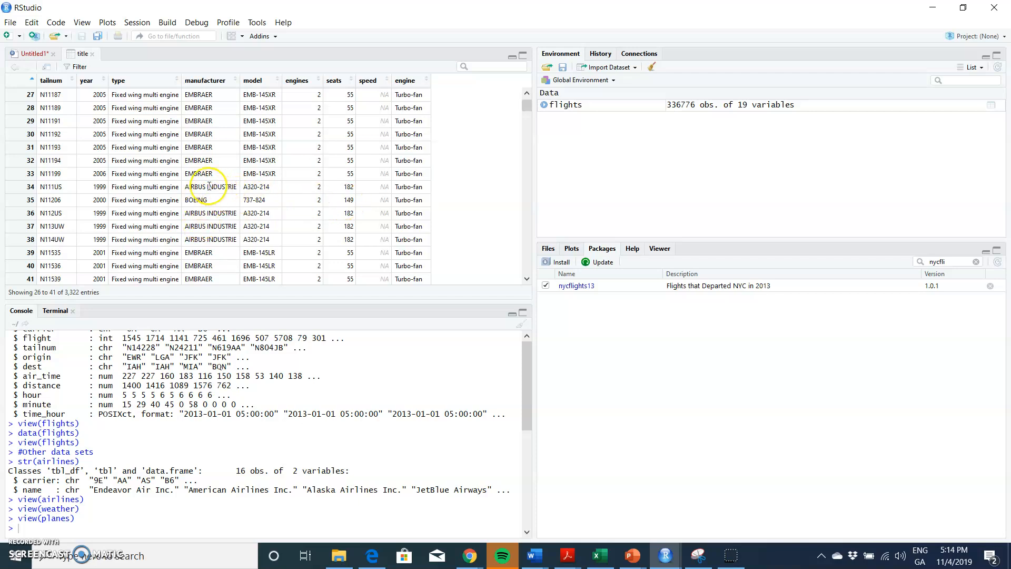
pyautogui.scroll(-3)
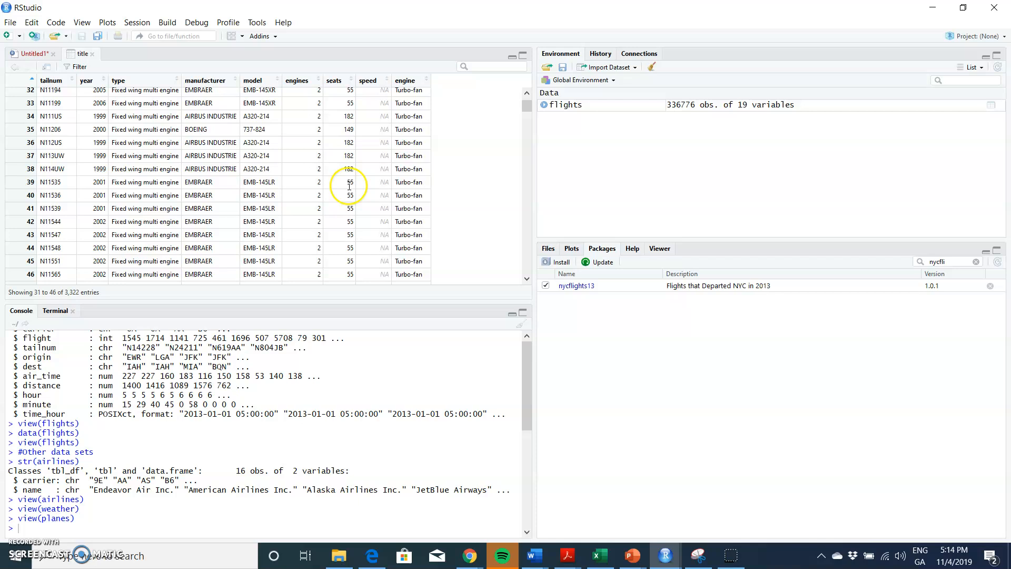
pyautogui.scroll(-3)
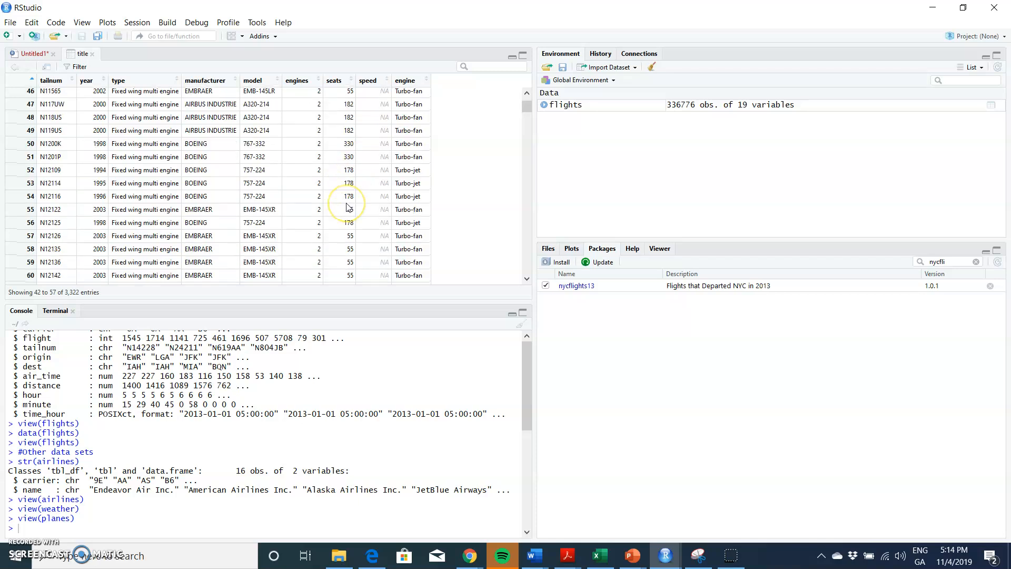
pyautogui.scroll(-3)
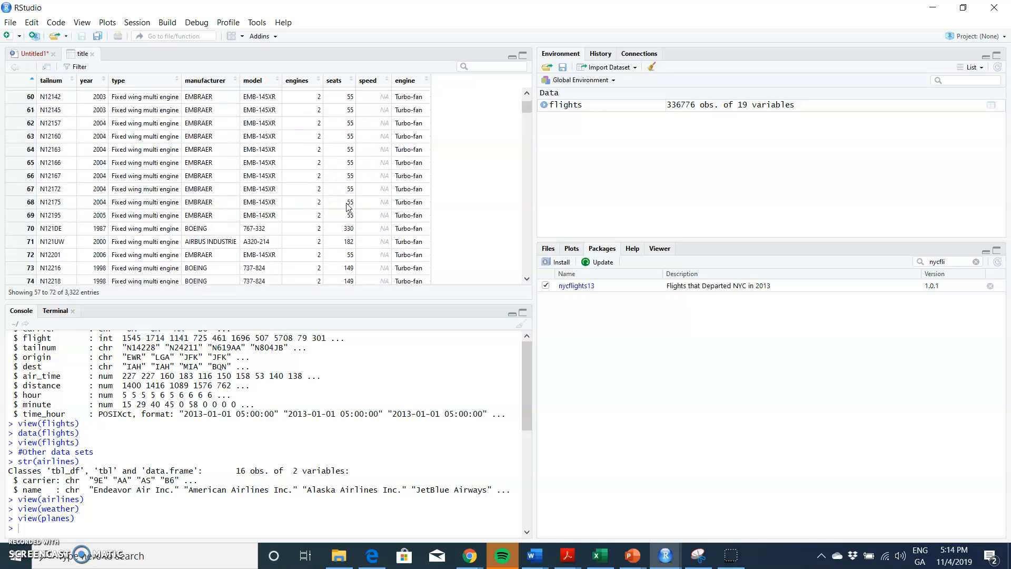
pyautogui.scroll(-3)
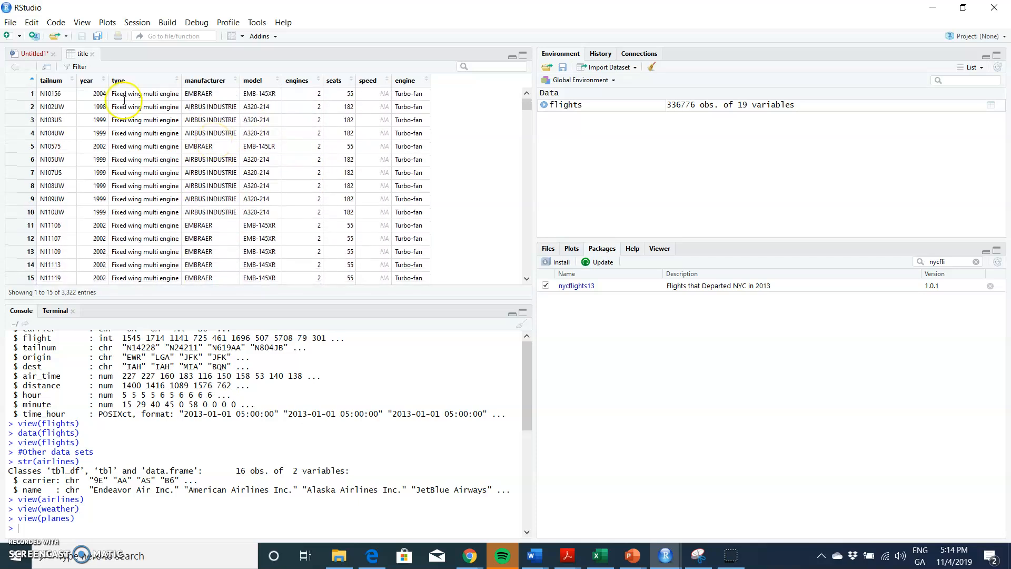
# Step: Run view(airports) and browse the 1,458 airports using the viewer scrollbar
pyautogui.click(32, 54)
pyautogui.write('view(airports)')
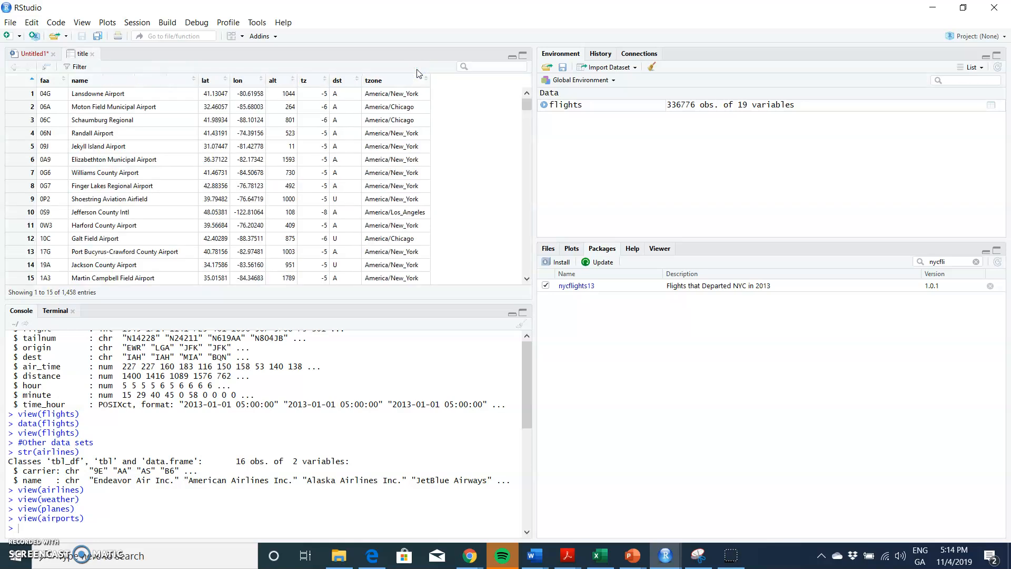
pyautogui.moveTo(114, 106)
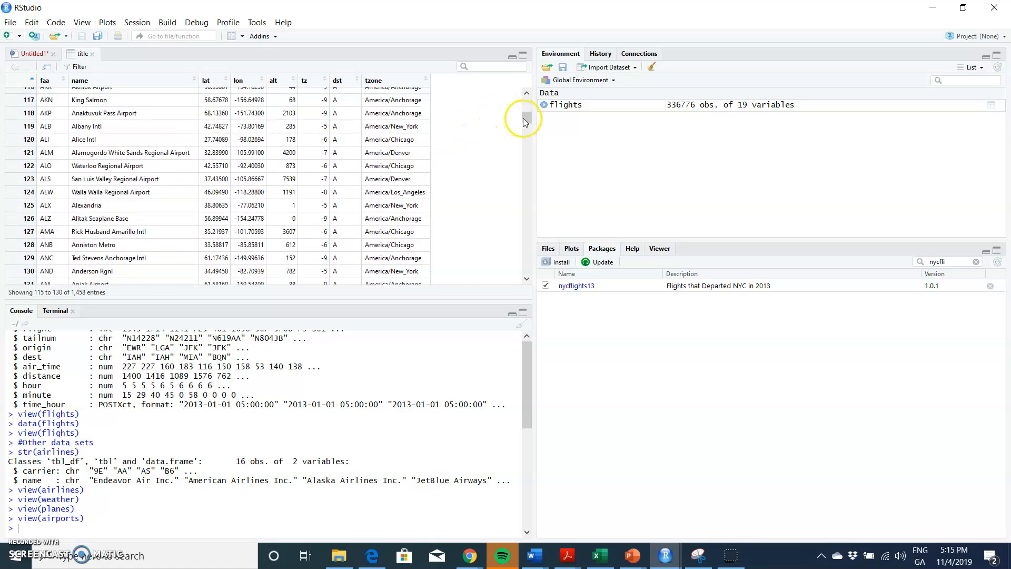
pyautogui.moveTo(526, 120); pyautogui.dragTo(527, 186)
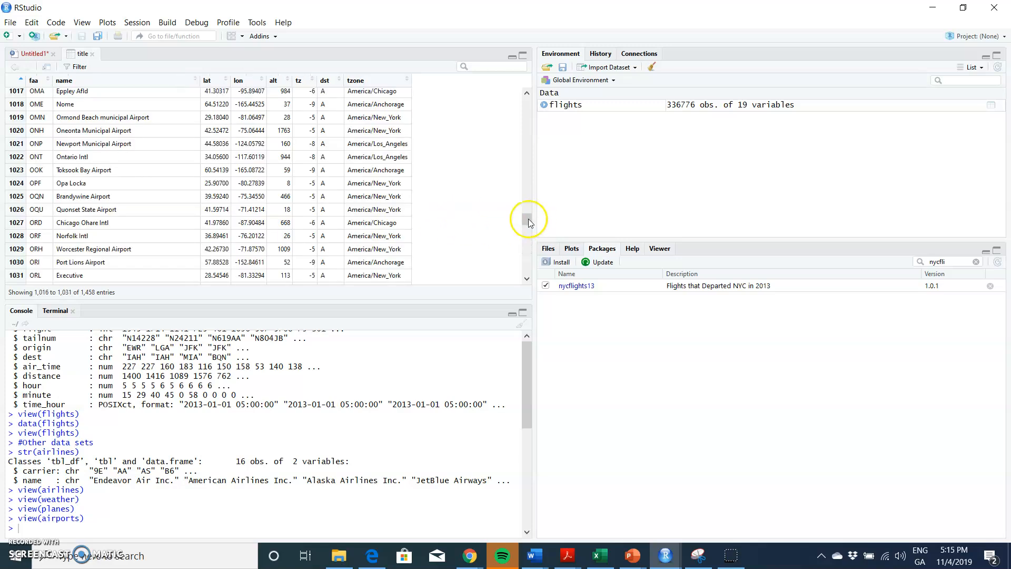
pyautogui.click(527, 94)
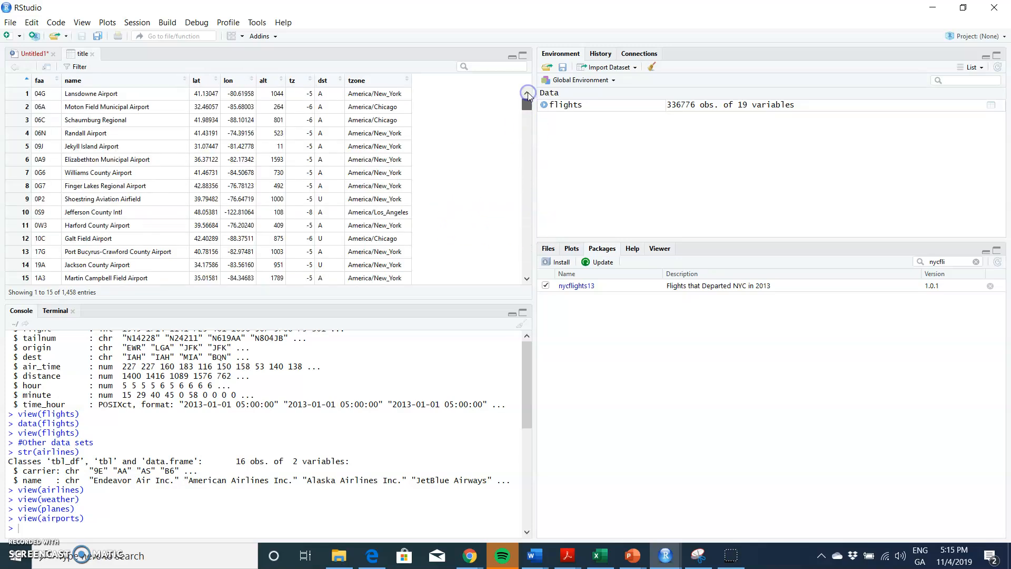